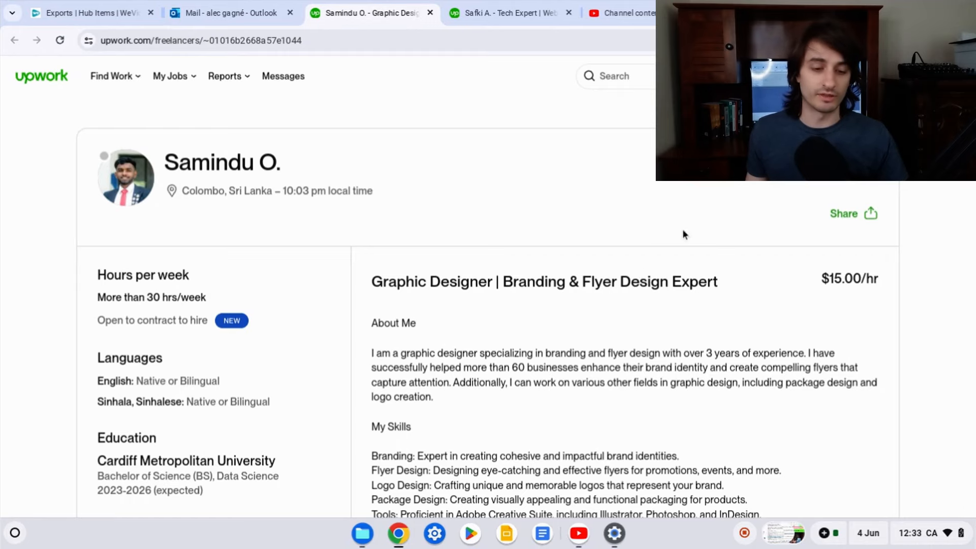
pyautogui.moveTo(747, 327)
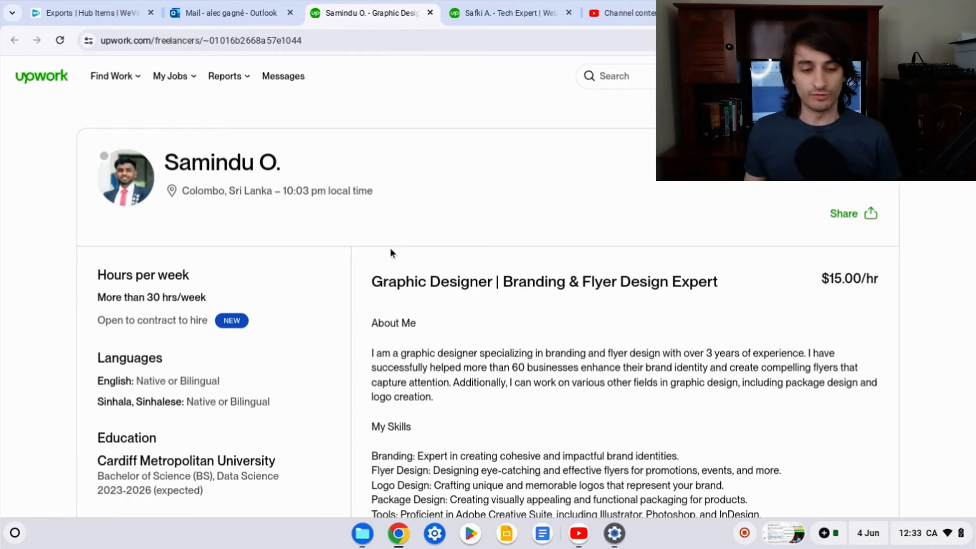
# Review the designer's headline, skills description and the Data Science degree with its graduation years
pyautogui.scroll(-3)
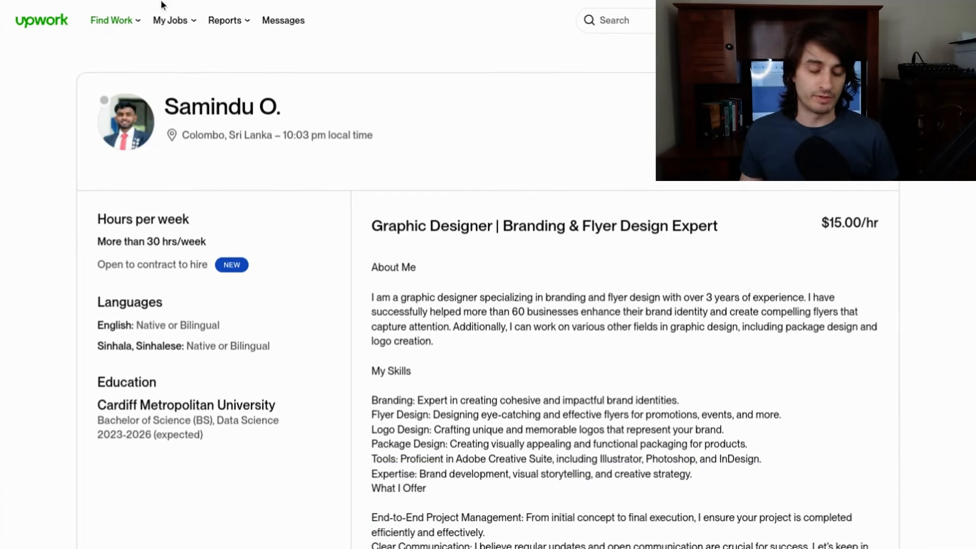
pyautogui.moveTo(514, 157)
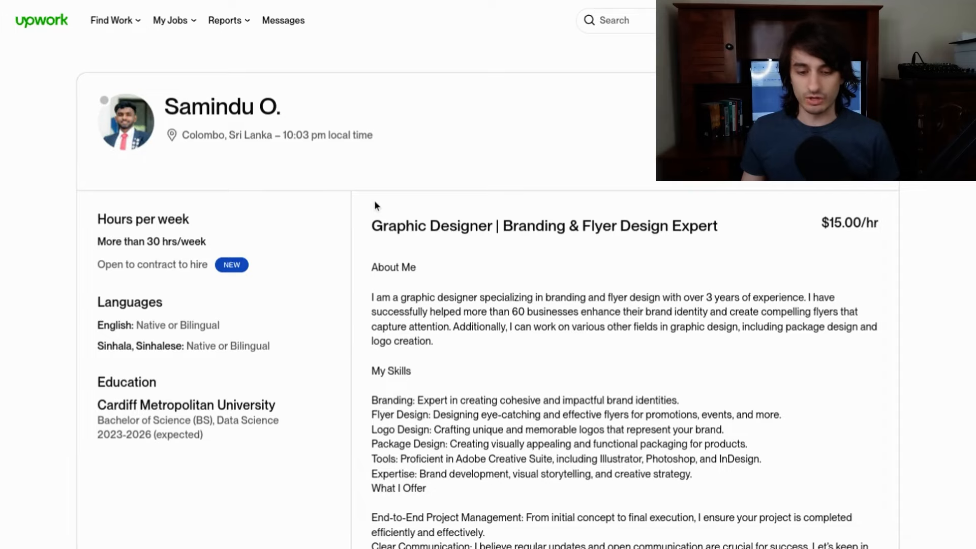
pyautogui.moveTo(375, 223); pyautogui.dragTo(690, 489)
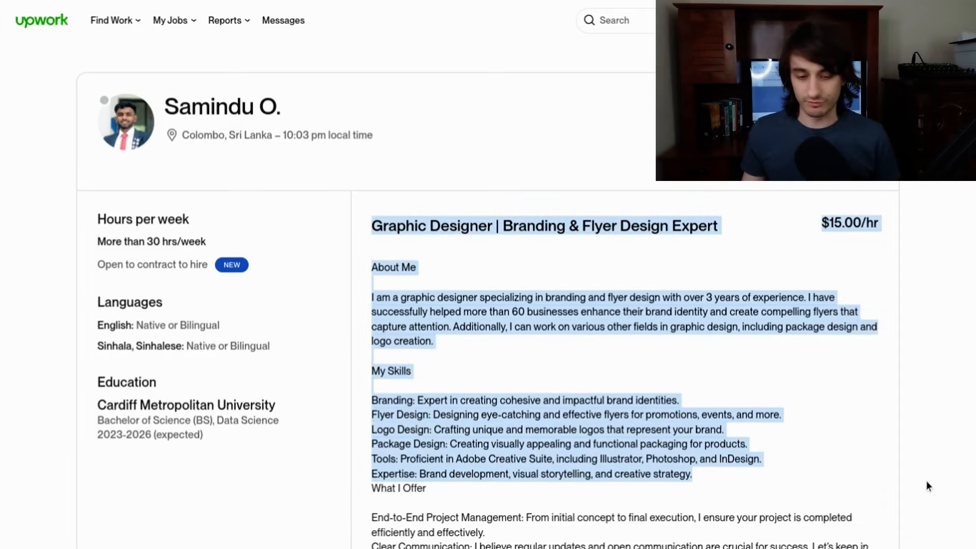
pyautogui.click(591, 251)
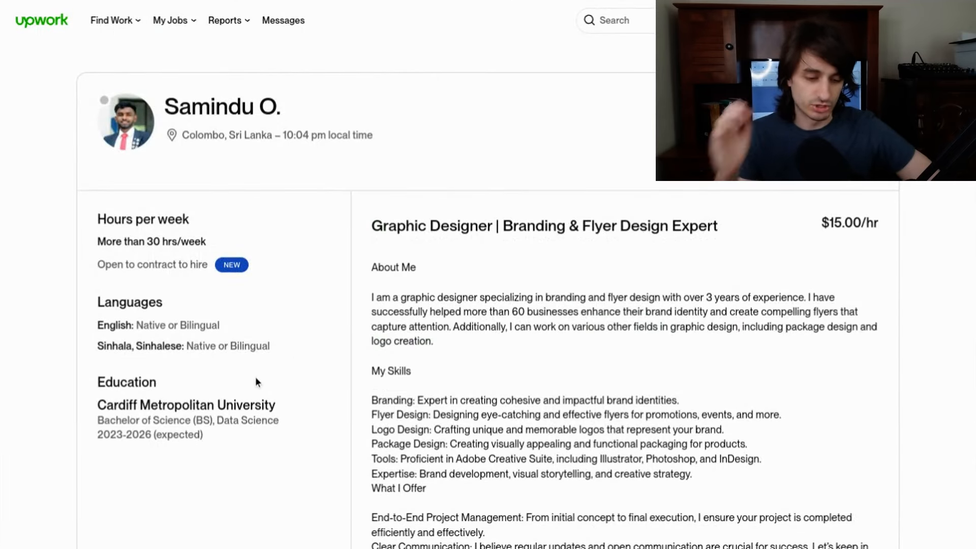
pyautogui.doubleClick(247, 406)
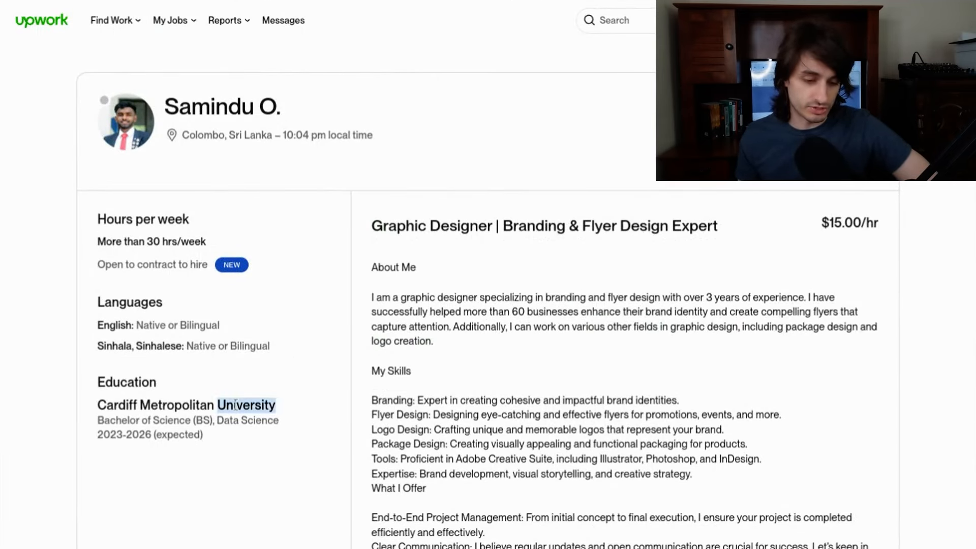
pyautogui.moveTo(246, 405); pyautogui.dragTo(246, 425)
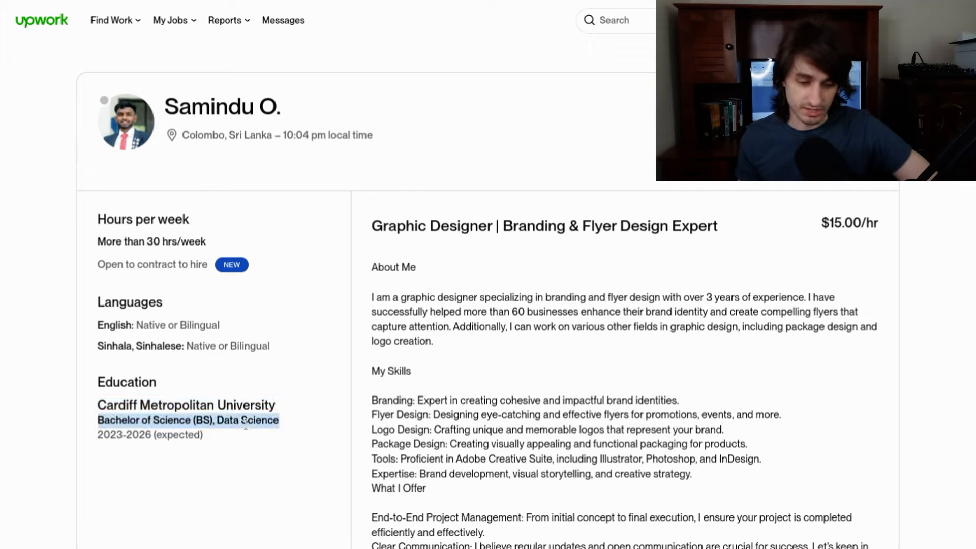
pyautogui.click(187, 420)
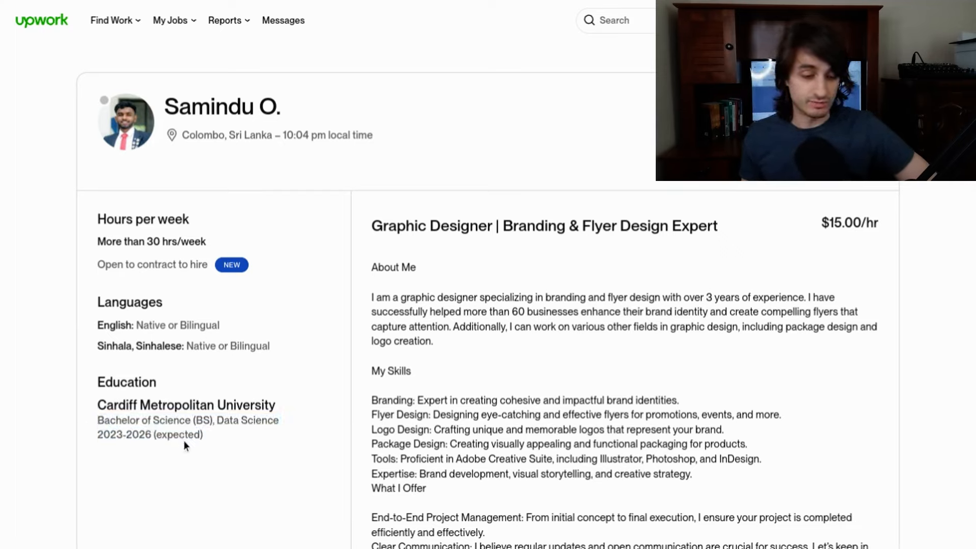
pyautogui.doubleClick(149, 435)
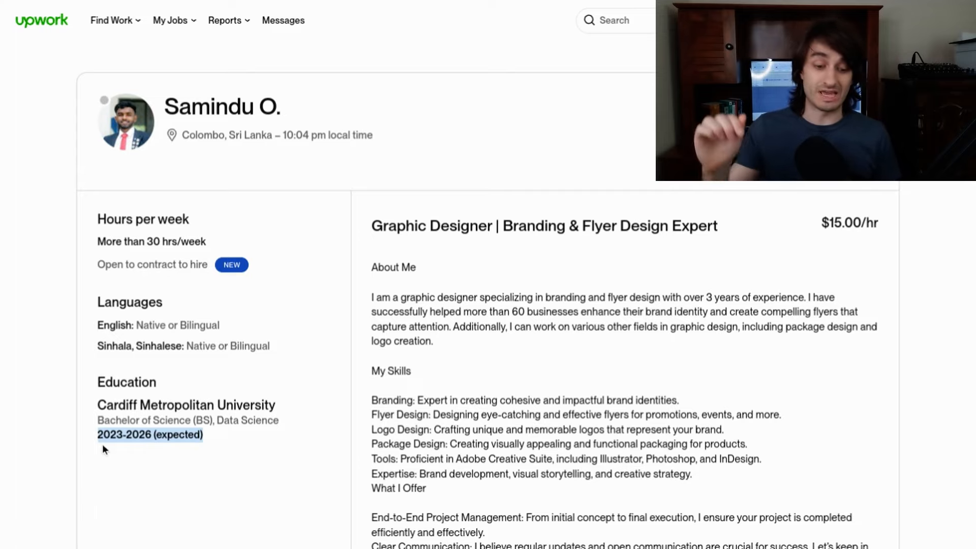
pyautogui.moveTo(234, 396)
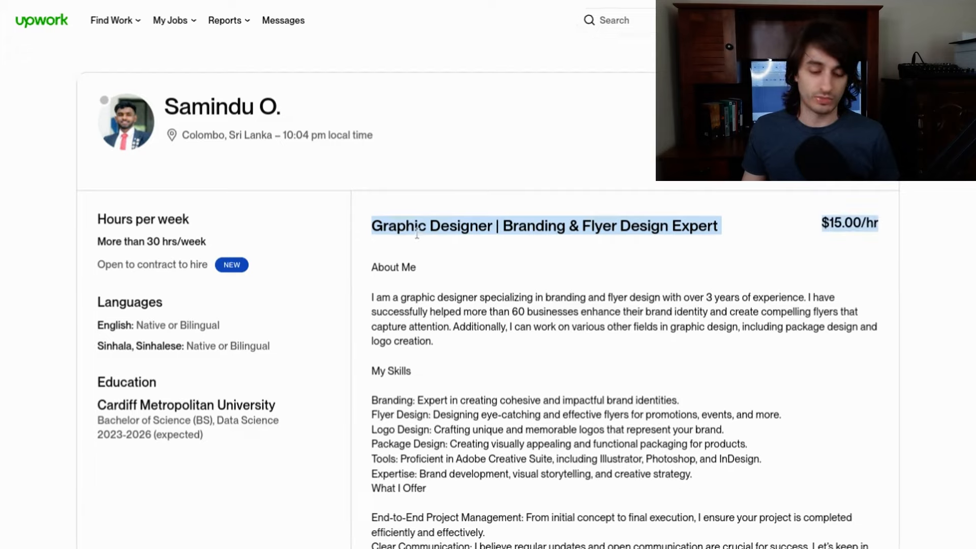
pyautogui.moveTo(429, 249)
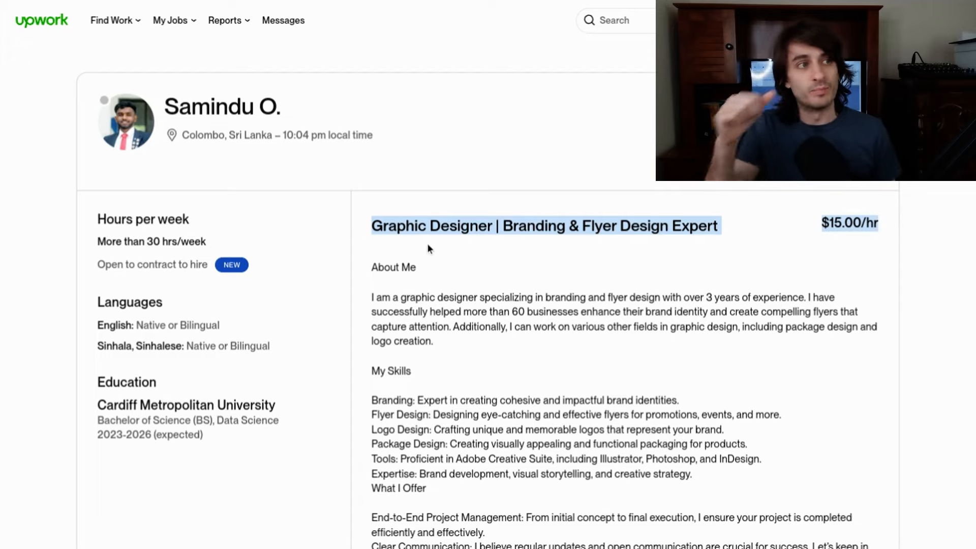
pyautogui.moveTo(259, 364)
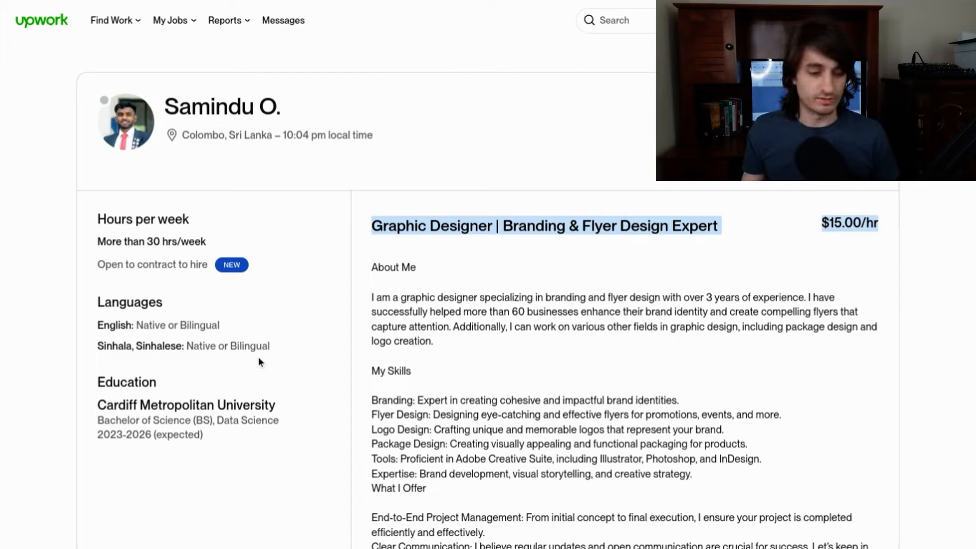
pyautogui.moveTo(228, 330)
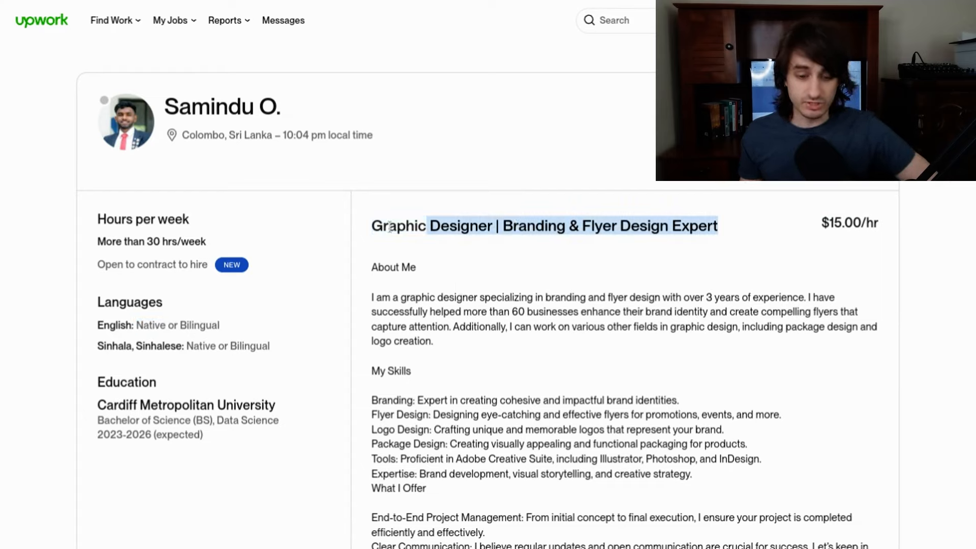
pyautogui.click(545, 226)
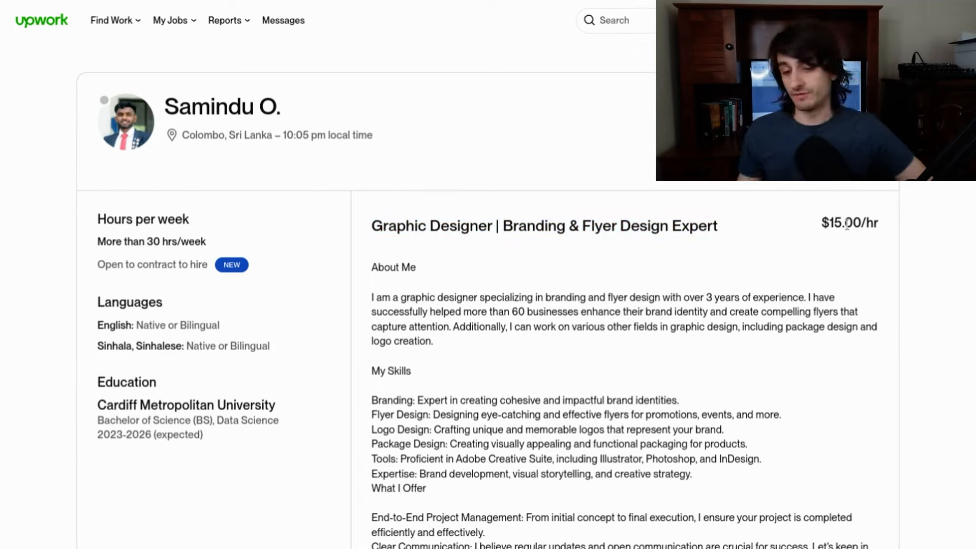
pyautogui.scroll(-3)
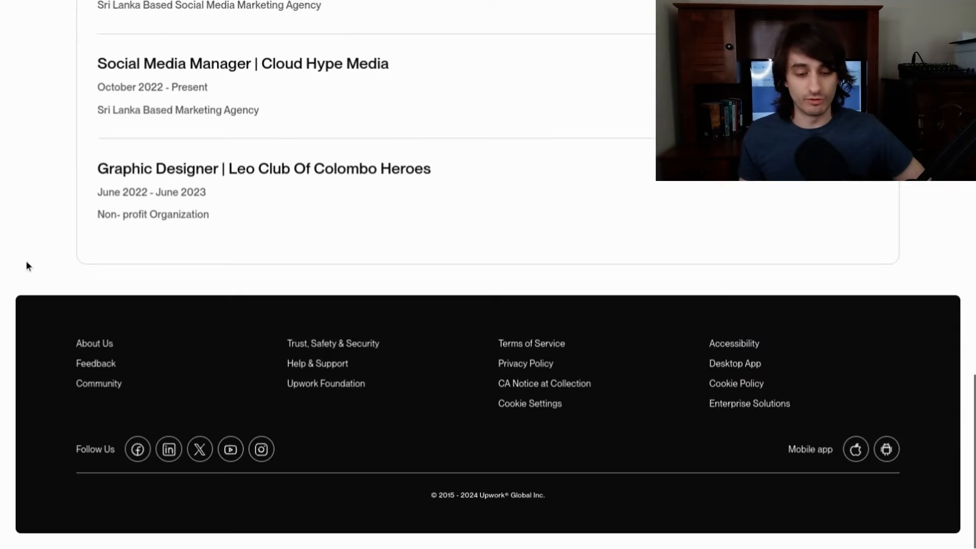
pyautogui.scroll(3)
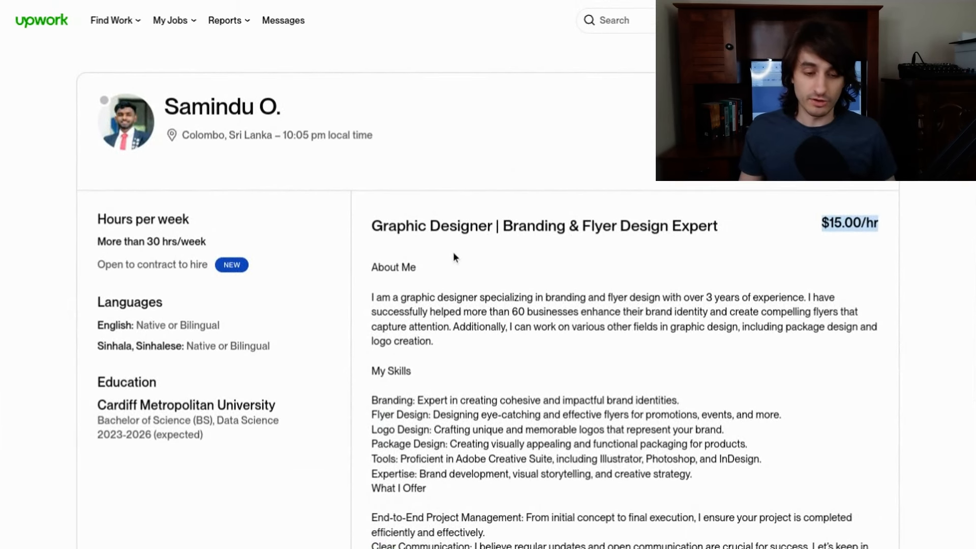
pyautogui.moveTo(440, 292)
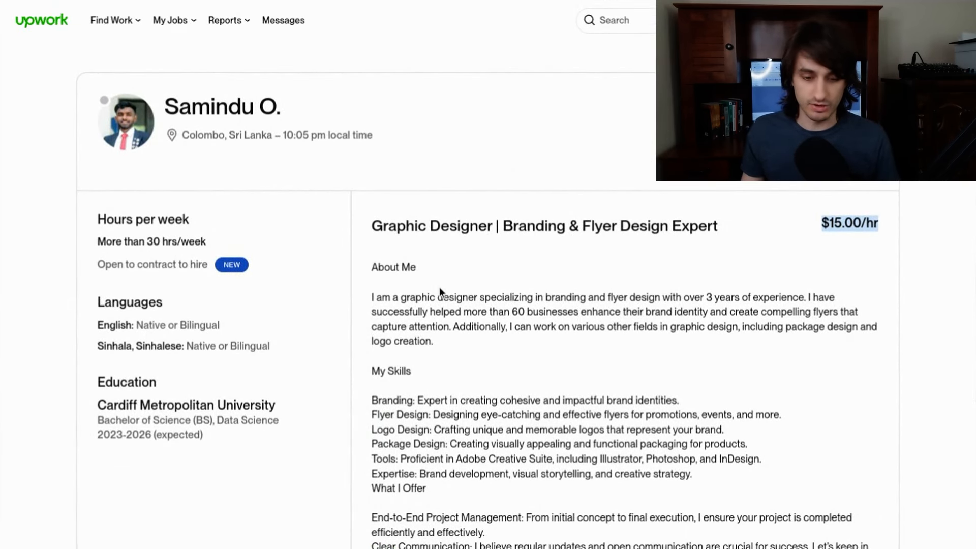
pyautogui.doubleClick(393, 267)
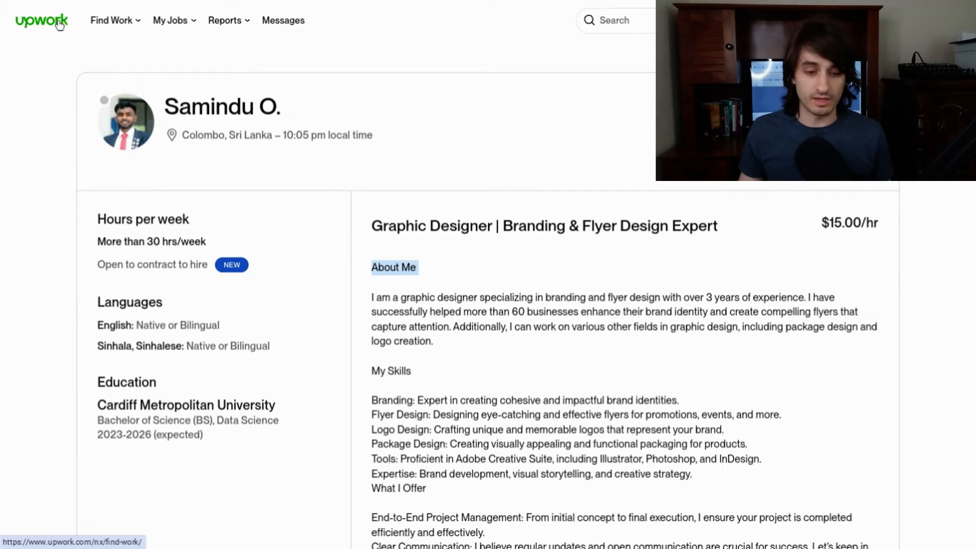
pyautogui.moveTo(323, 67)
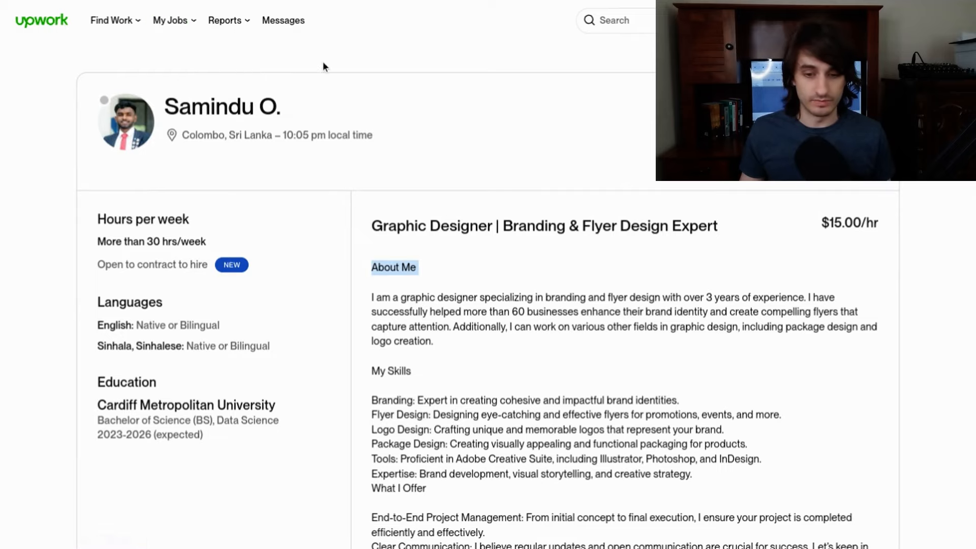
pyautogui.moveTo(469, 55)
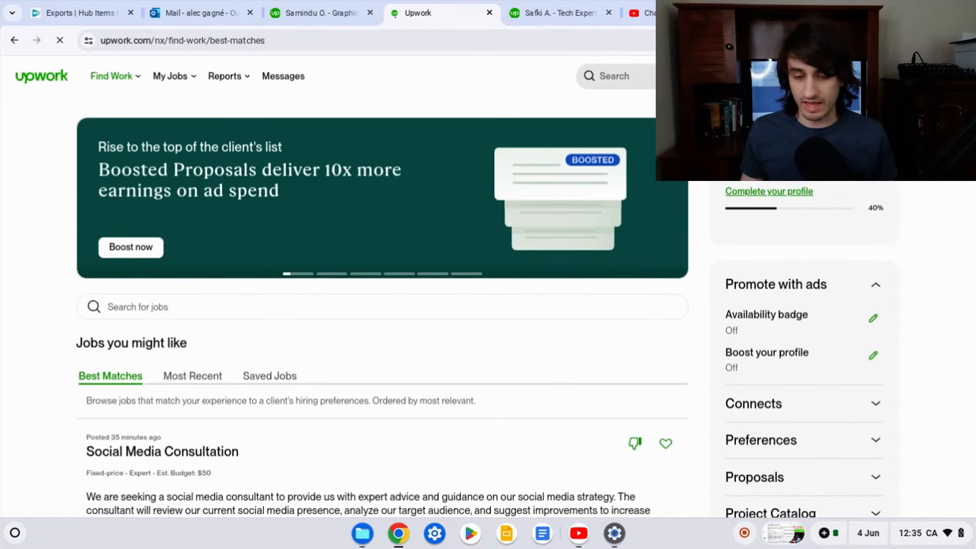
pyautogui.write('sa')
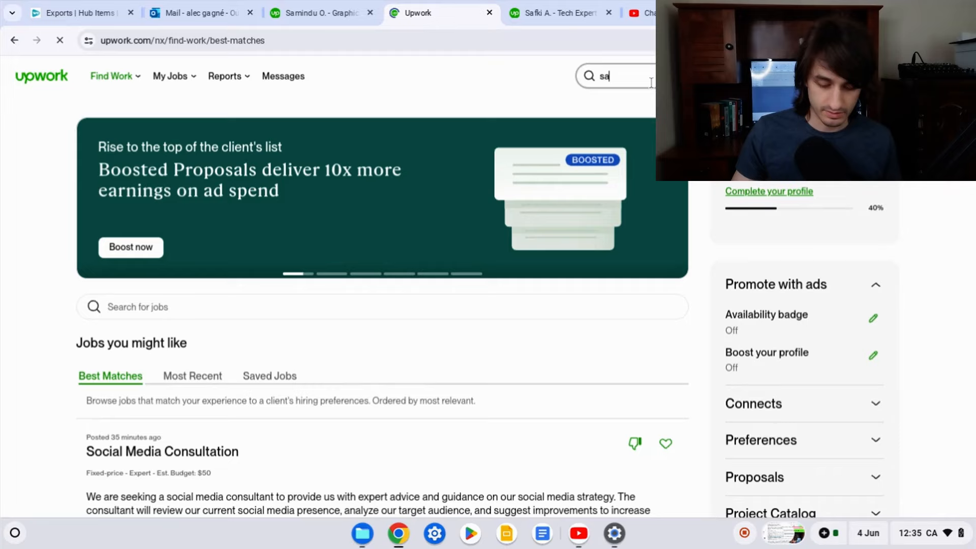
pyautogui.write('samindu grap')
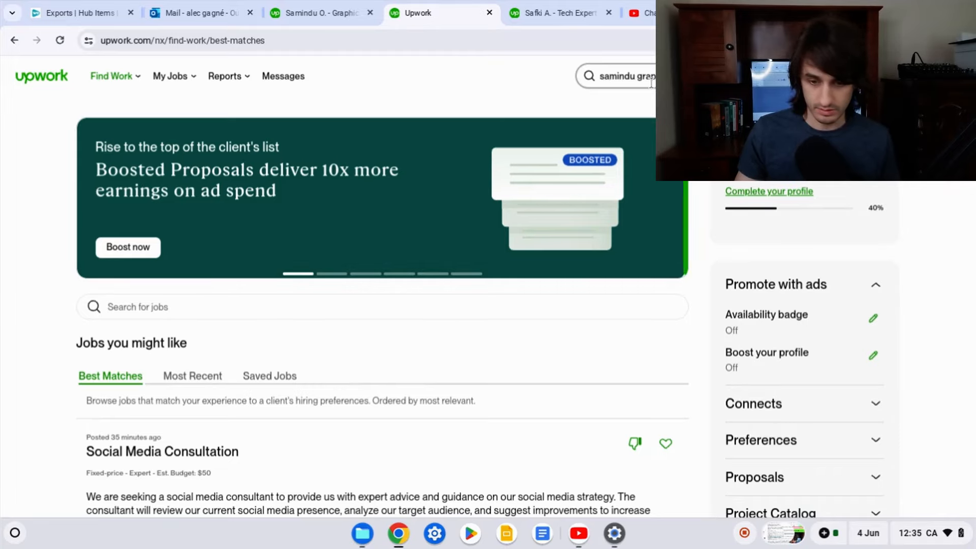
pyautogui.click(622, 76)
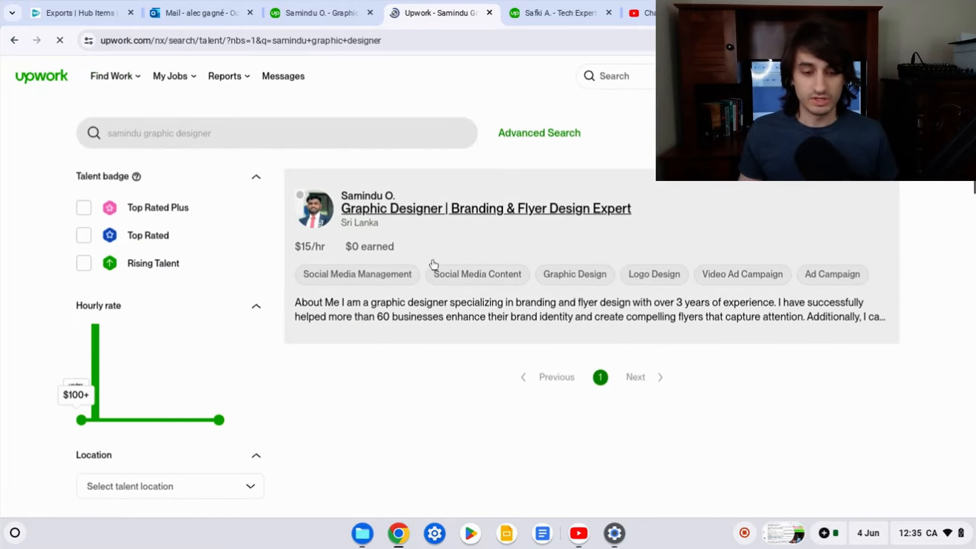
pyautogui.scroll(-3)
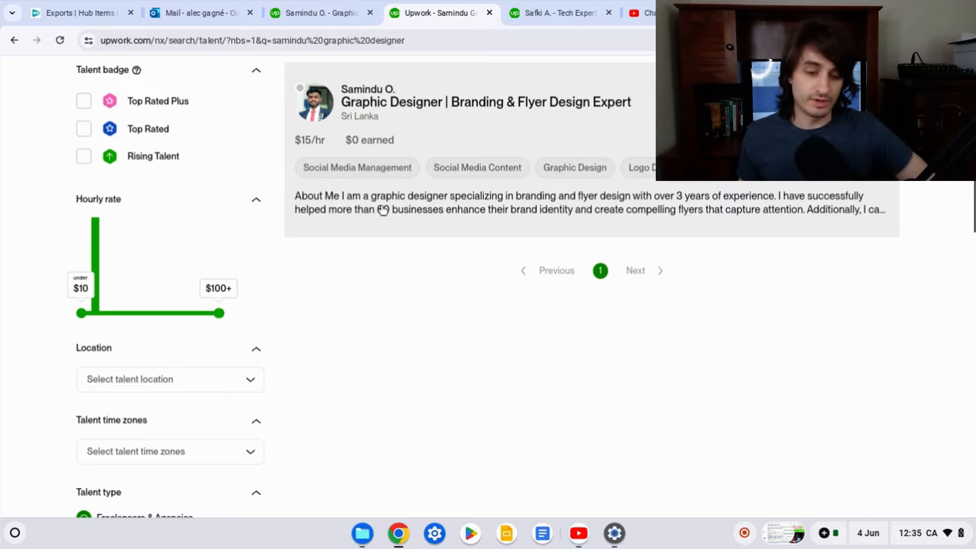
pyautogui.moveTo(475, 215)
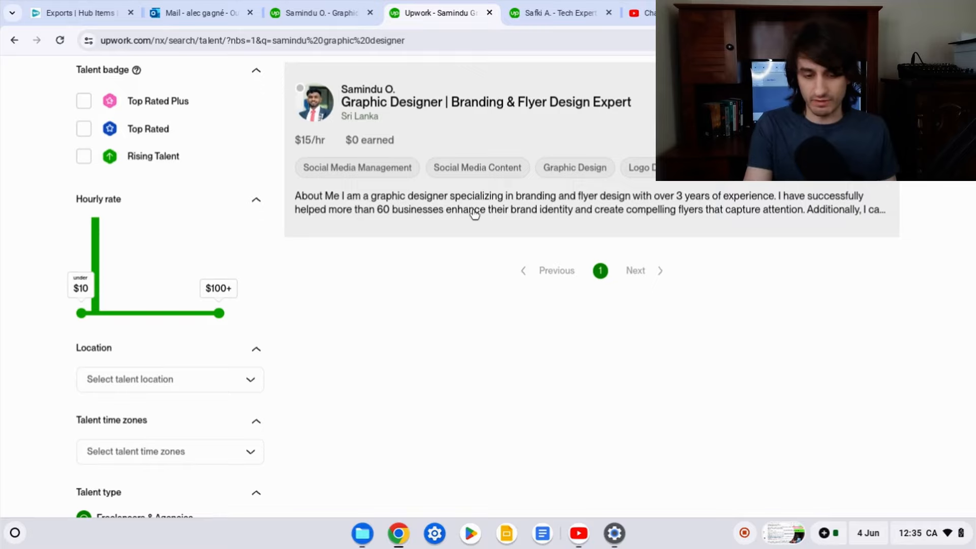
pyautogui.moveTo(372, 214)
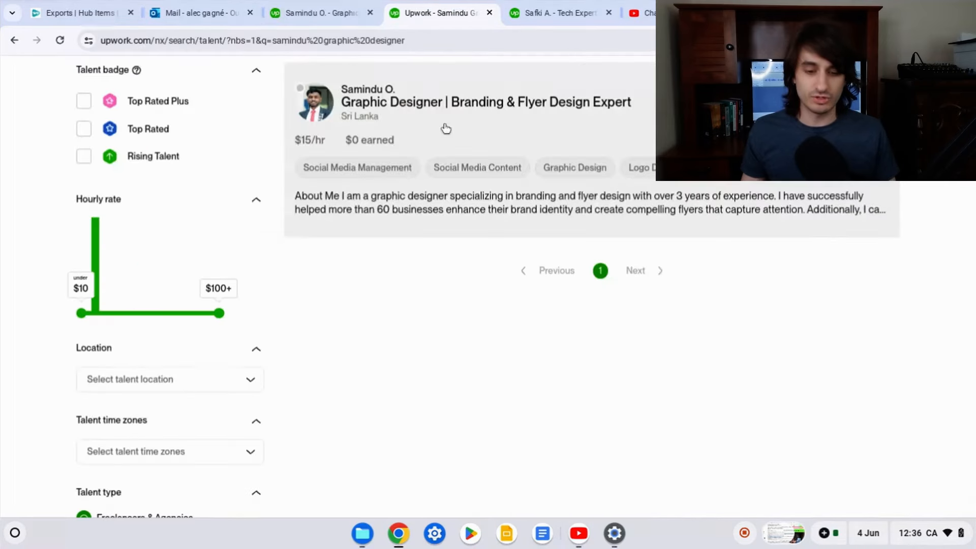
pyautogui.moveTo(364, 196)
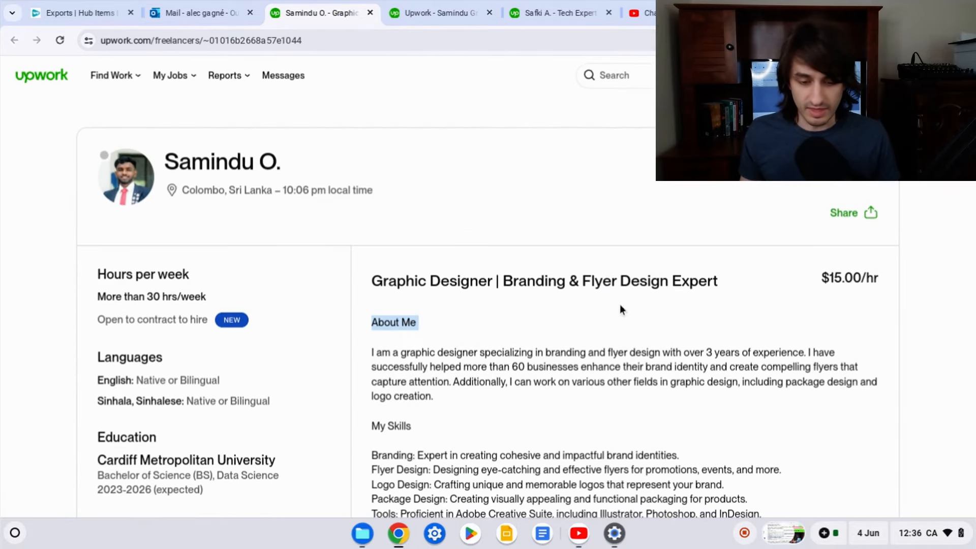
pyautogui.scroll(-3)
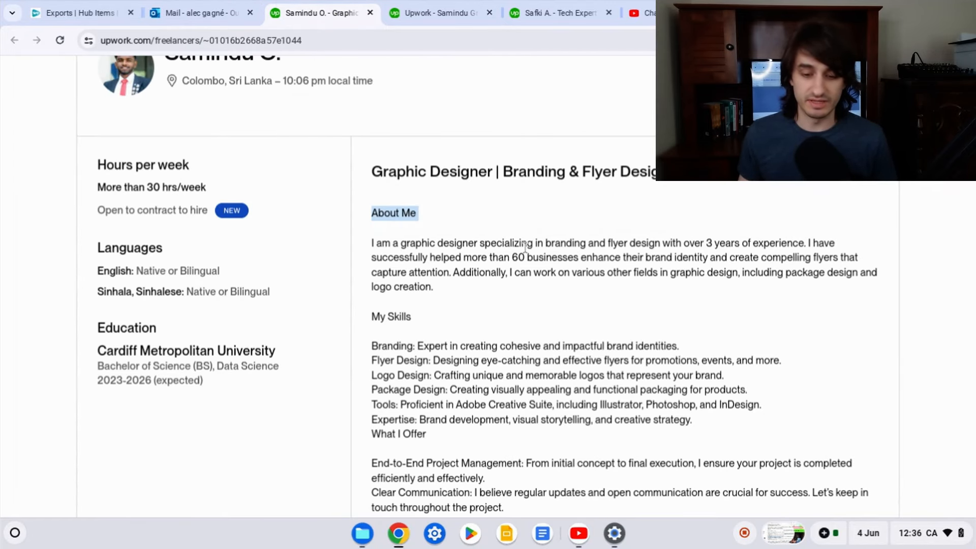
pyautogui.moveTo(537, 243); pyautogui.dragTo(775, 243)
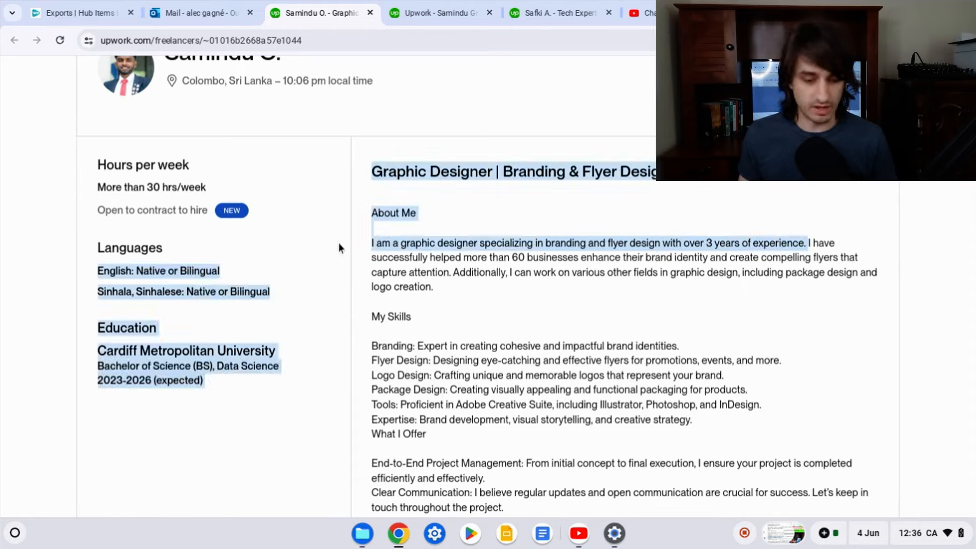
pyautogui.click(478, 243)
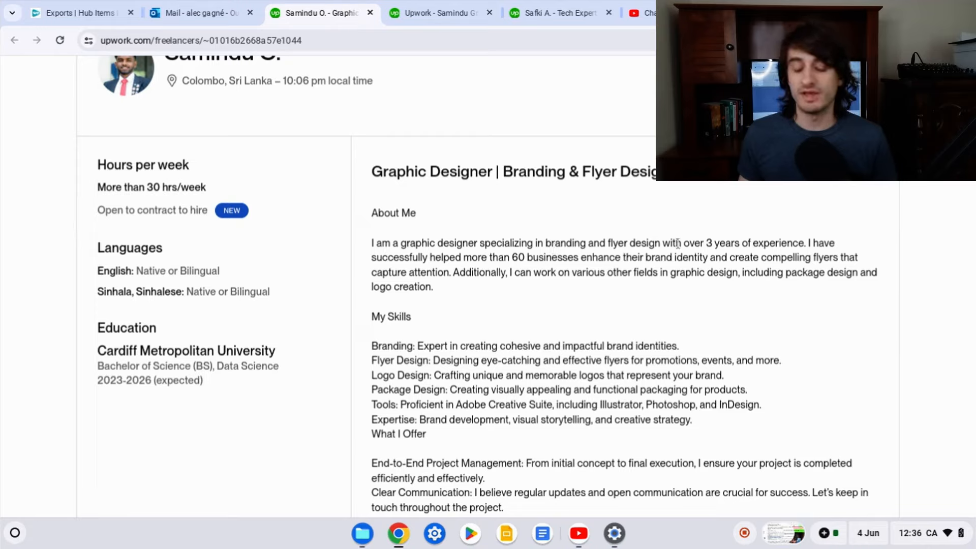
pyautogui.moveTo(803, 243)
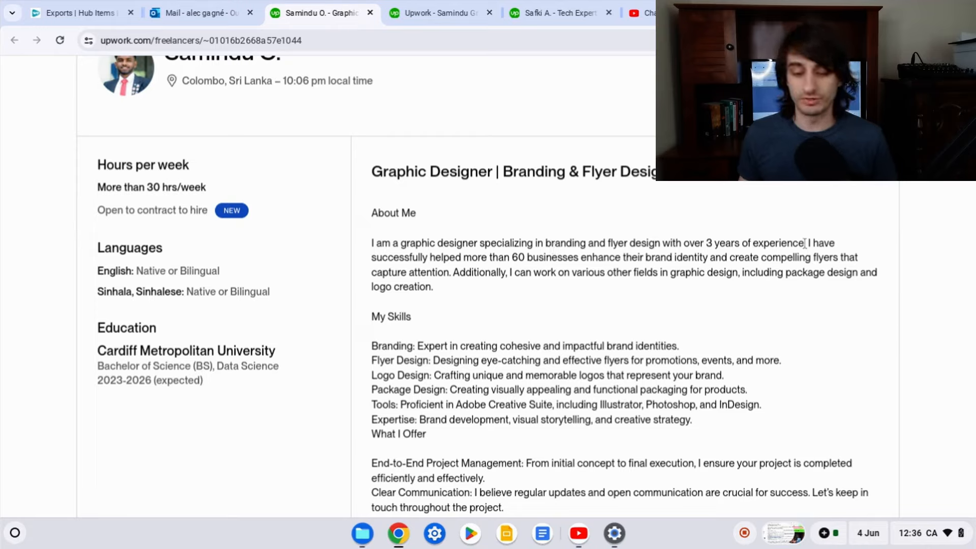
pyautogui.doubleClick(403, 243)
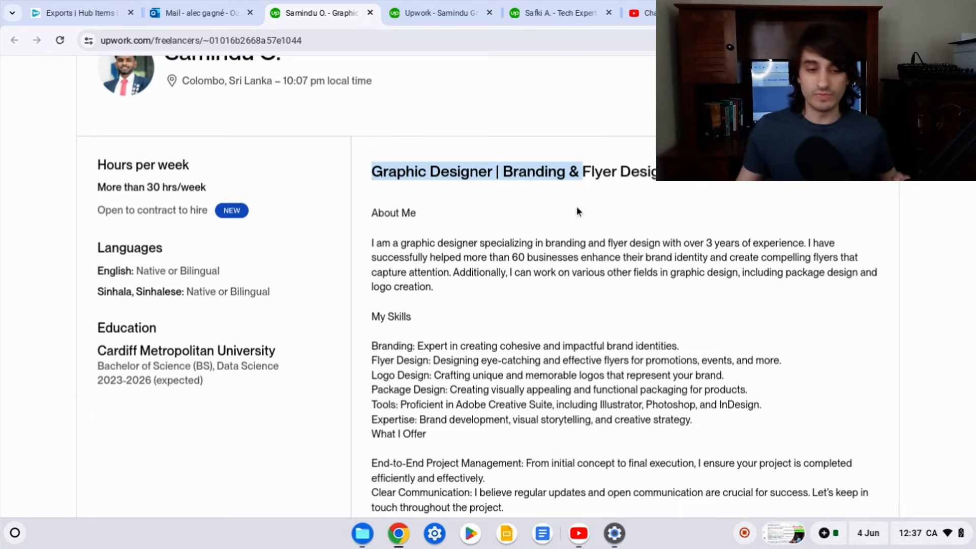
pyautogui.click(441, 12)
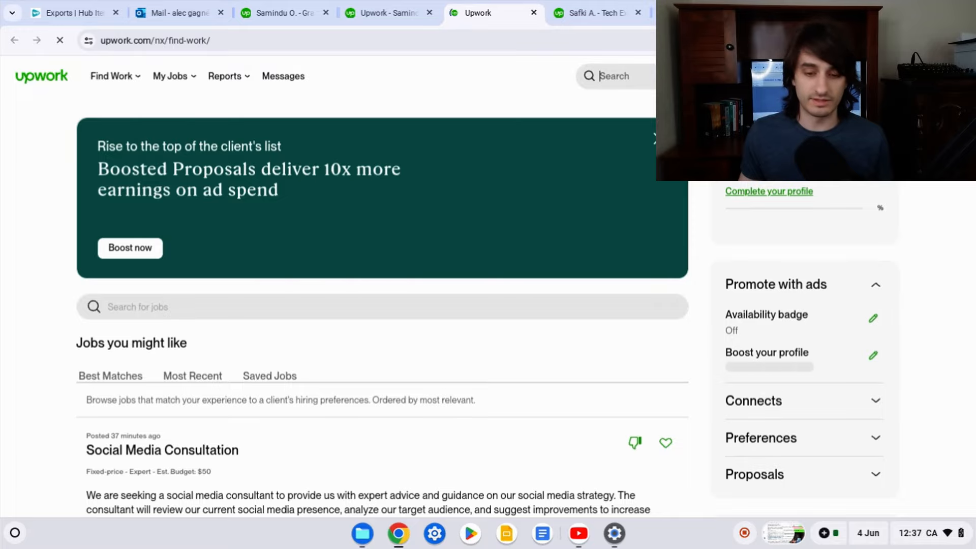
# Run a talent search for 'web developer' from the suggestion list
pyautogui.write('web devel')
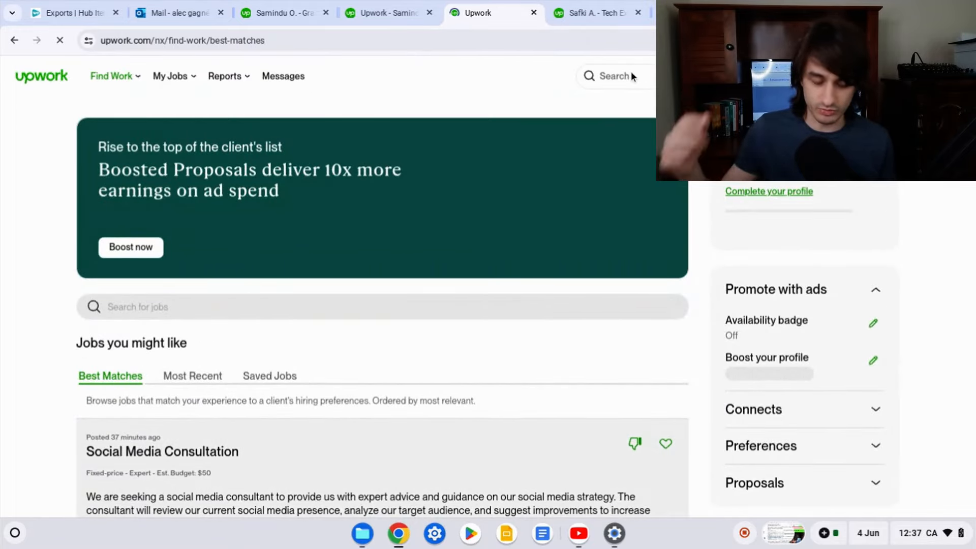
pyautogui.write('w')
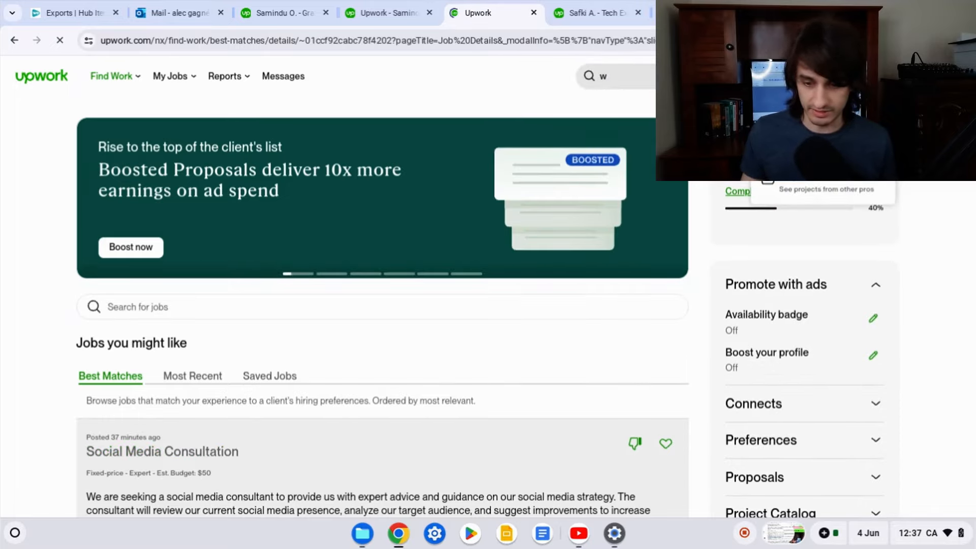
pyautogui.write('eb de')
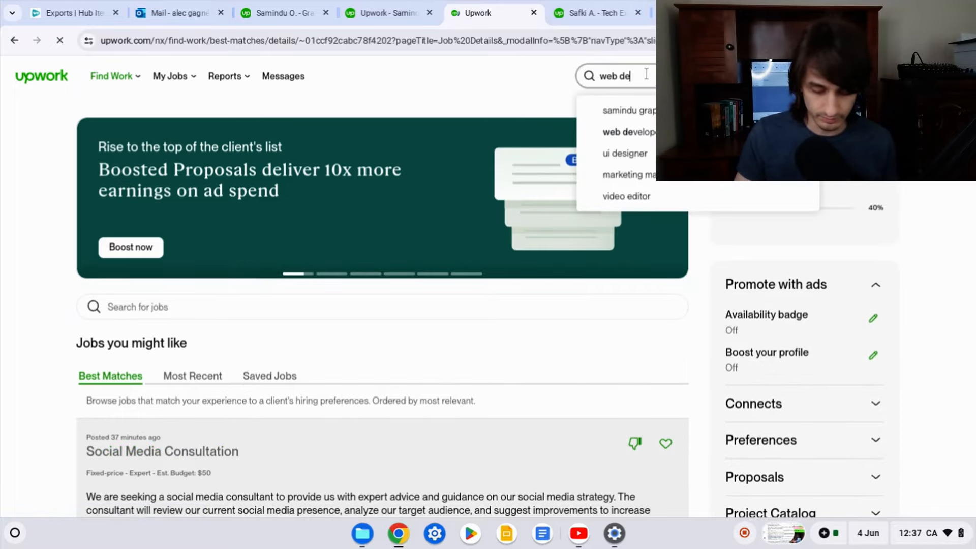
pyautogui.click(162, 452)
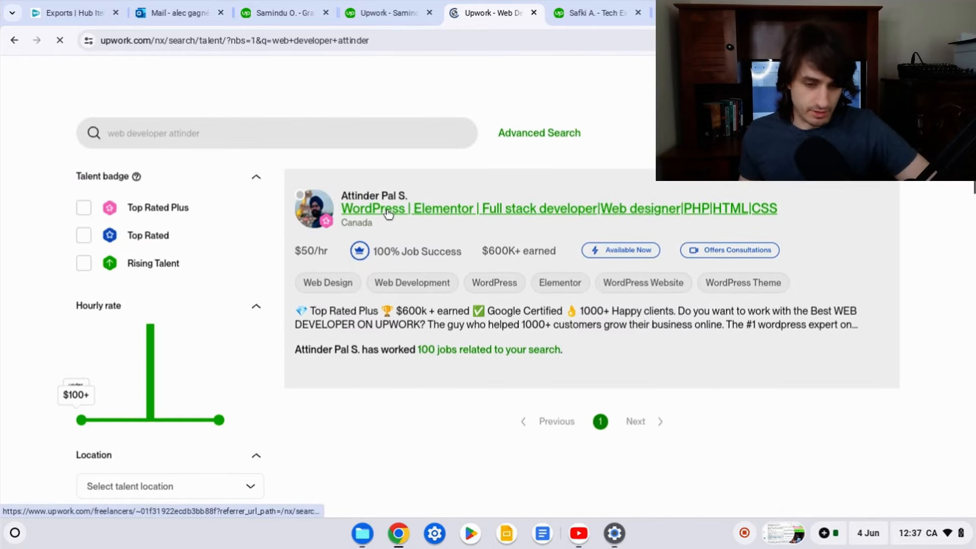
# Preview the web developer's profile from the results and close it again
pyautogui.click(443, 208)
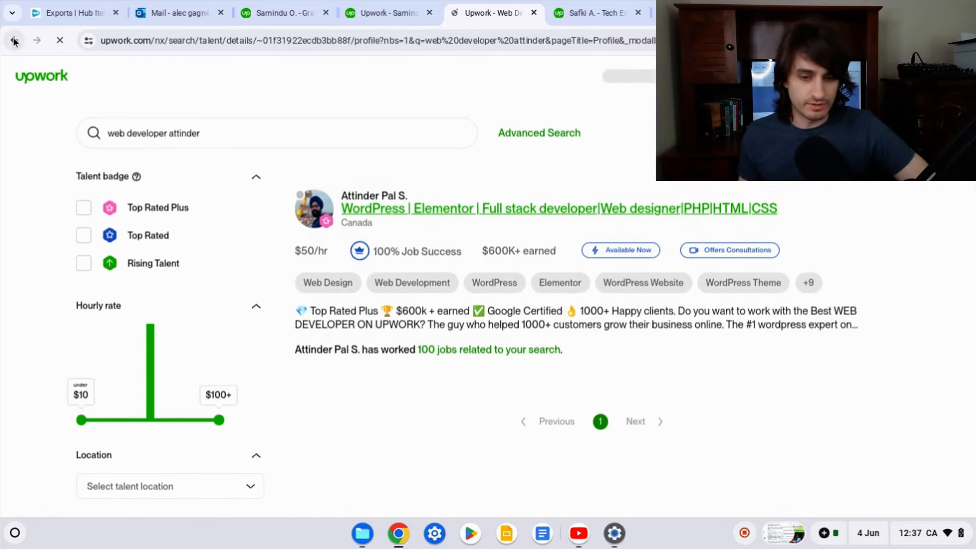
pyautogui.click(558, 207)
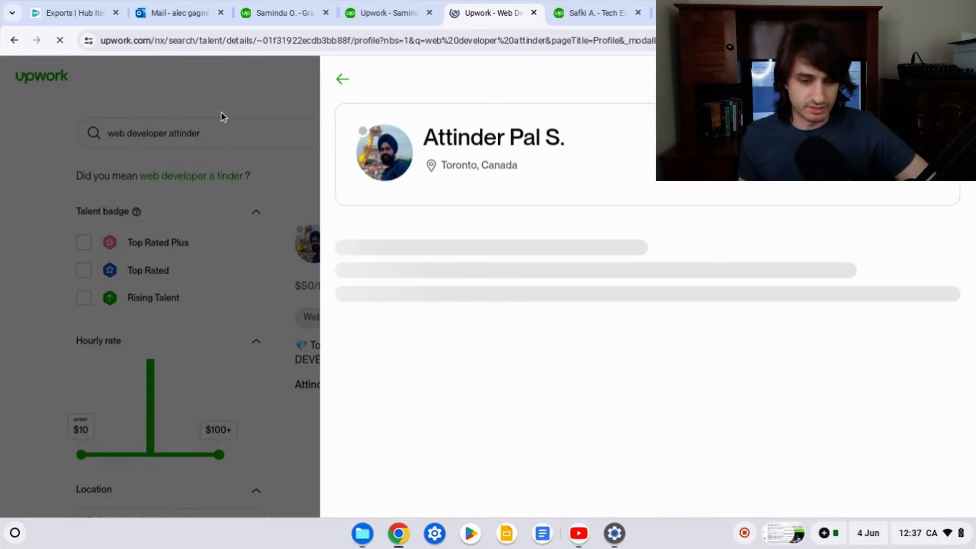
pyautogui.click(343, 79)
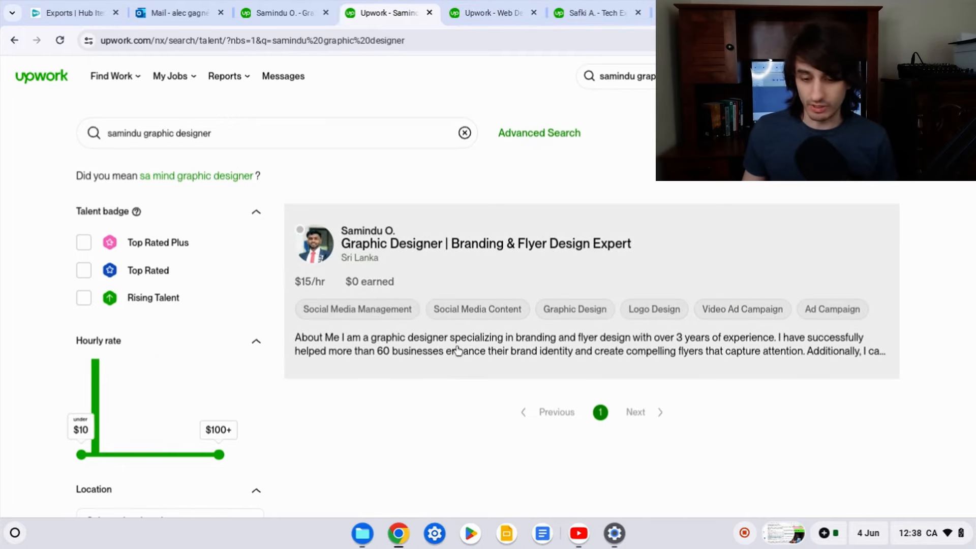
# Switch between the web developer results tab and the graphic designer tab to compare them
pyautogui.click(492, 12)
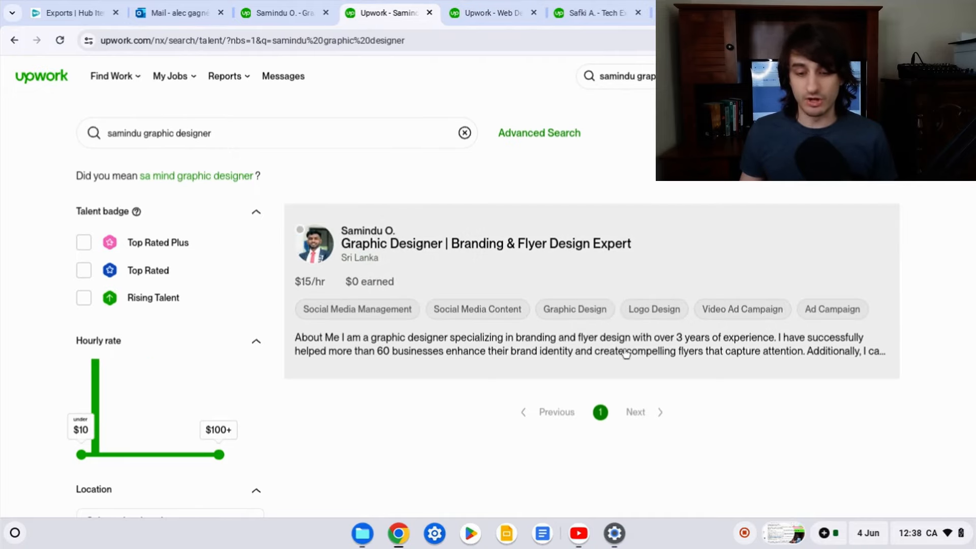
pyautogui.moveTo(774, 346)
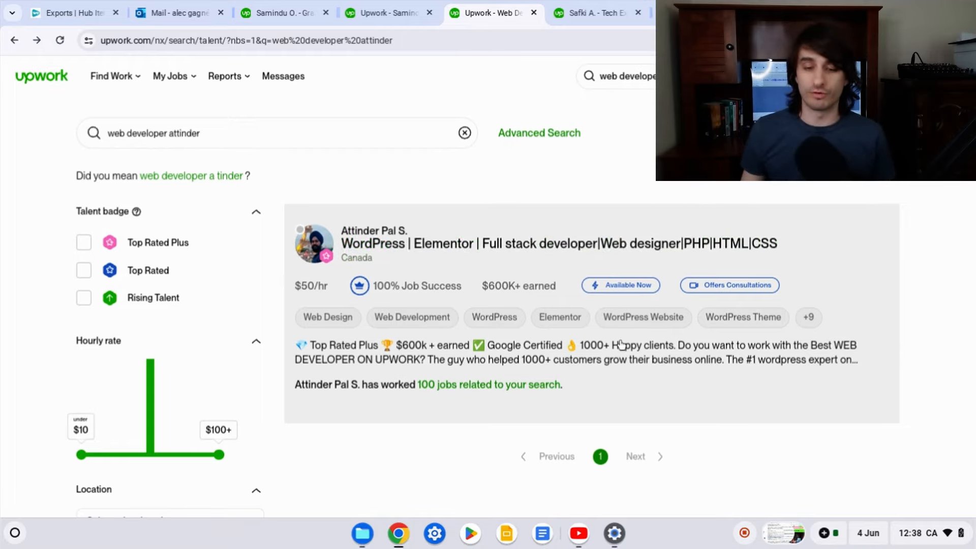
pyautogui.click(386, 12)
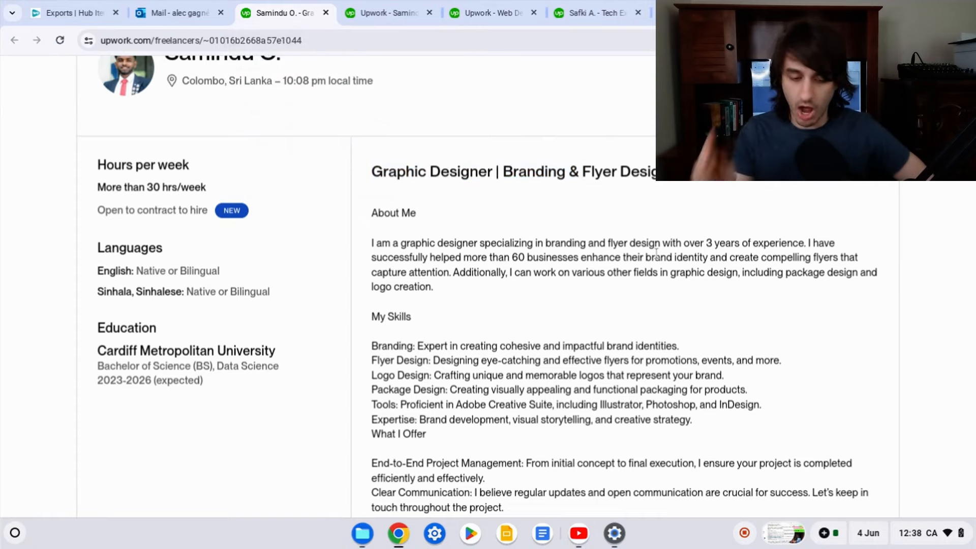
pyautogui.moveTo(609, 206)
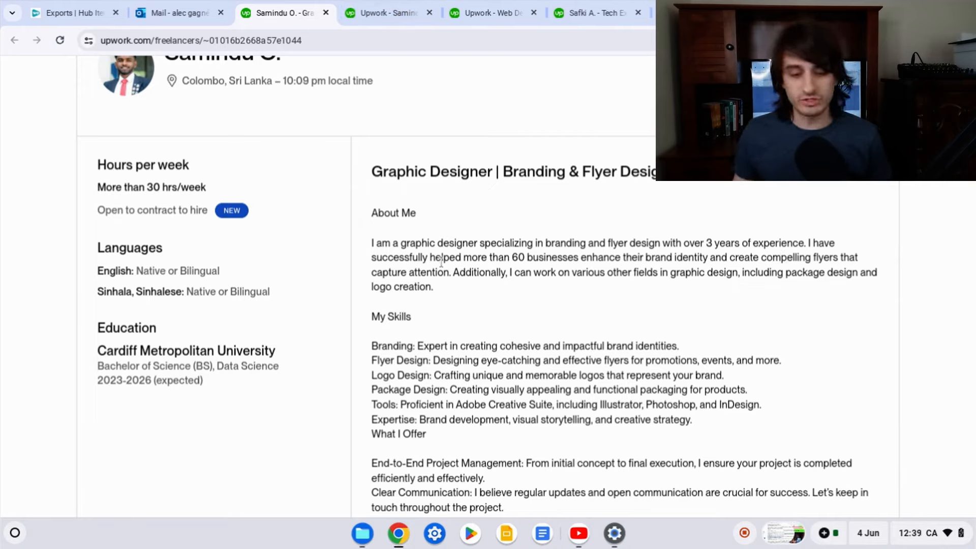
# Highlight the About Me claim about helping over 60 businesses with brand identity and flyers
pyautogui.moveTo(429, 257); pyautogui.dragTo(581, 257)
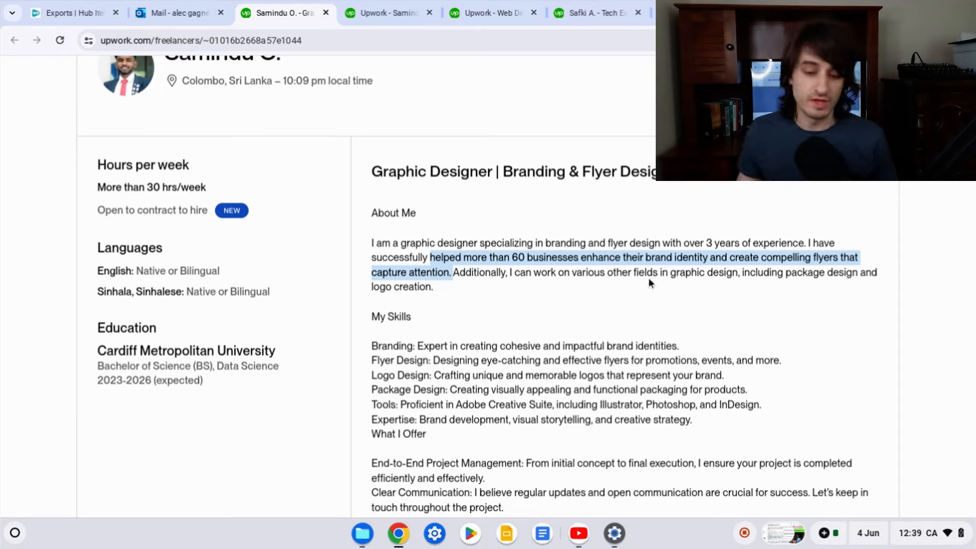
pyautogui.moveTo(613, 293)
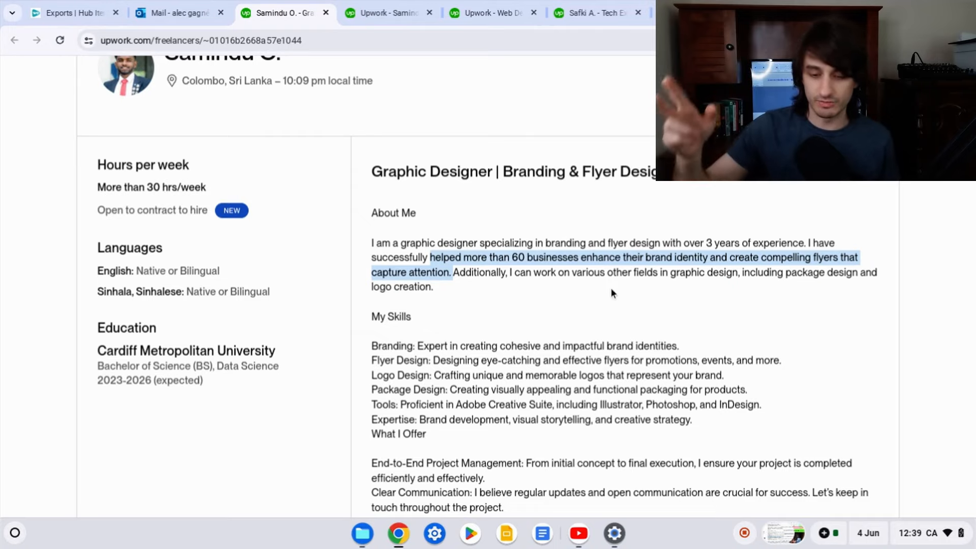
pyautogui.moveTo(599, 284)
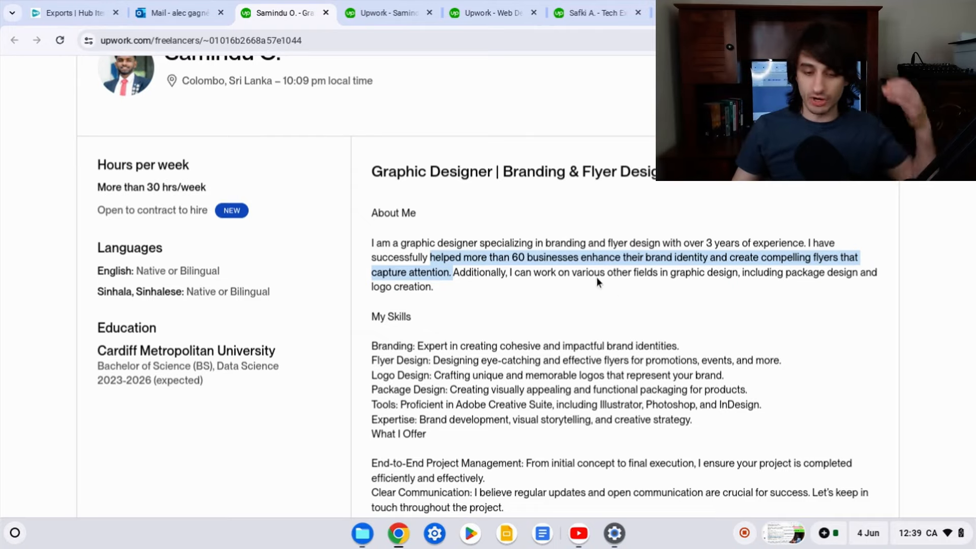
pyautogui.moveTo(471, 293)
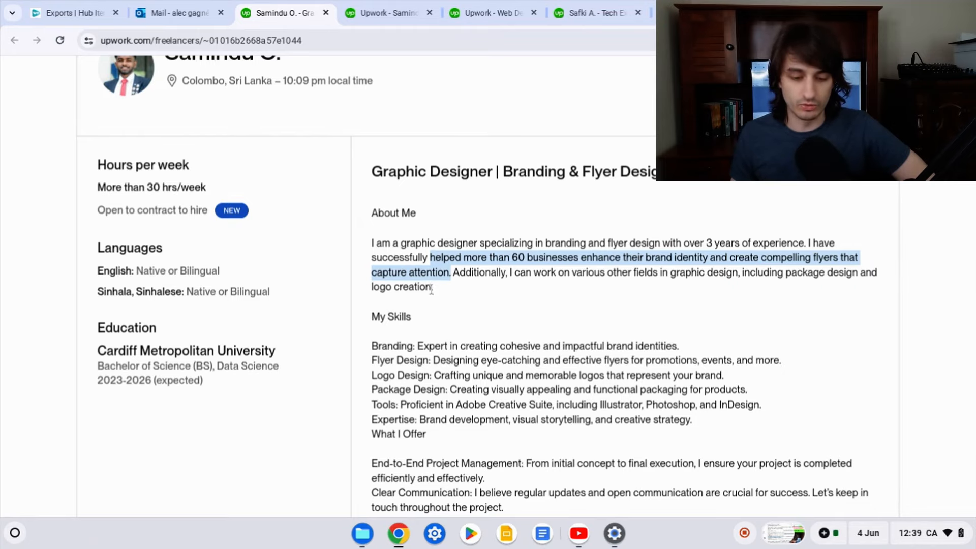
# Read the opening sentence and highlight the My Skills heading and the whole skills list
pyautogui.scroll(-3)
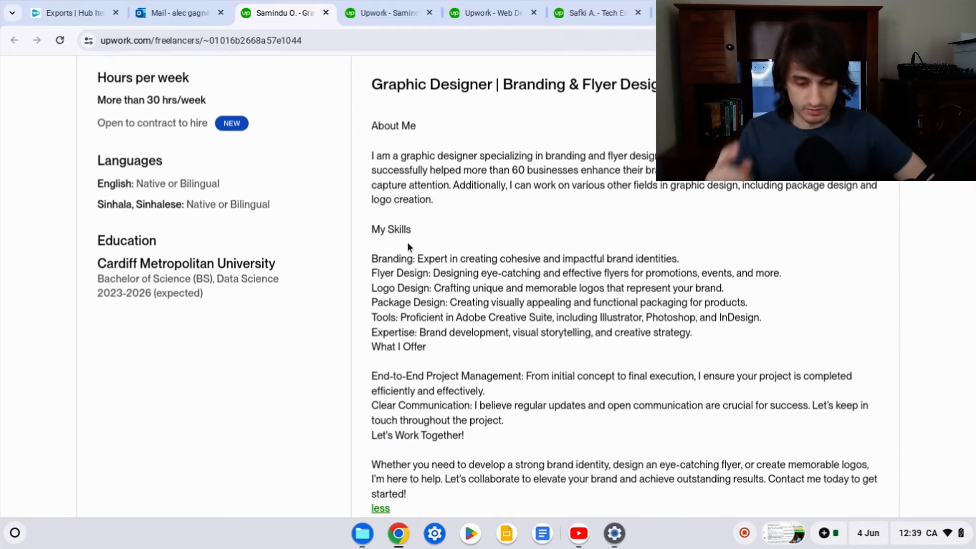
pyautogui.scroll(-3)
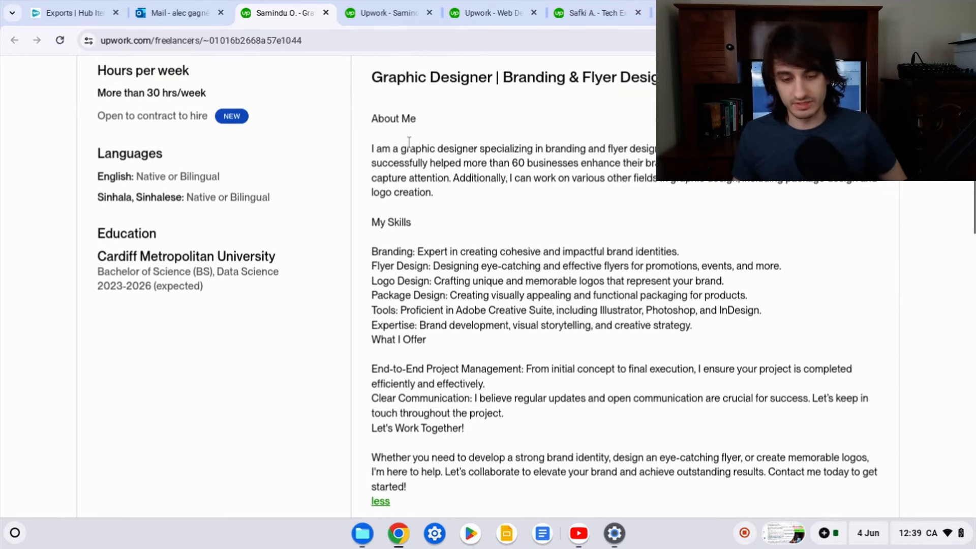
pyautogui.doubleClick(392, 118)
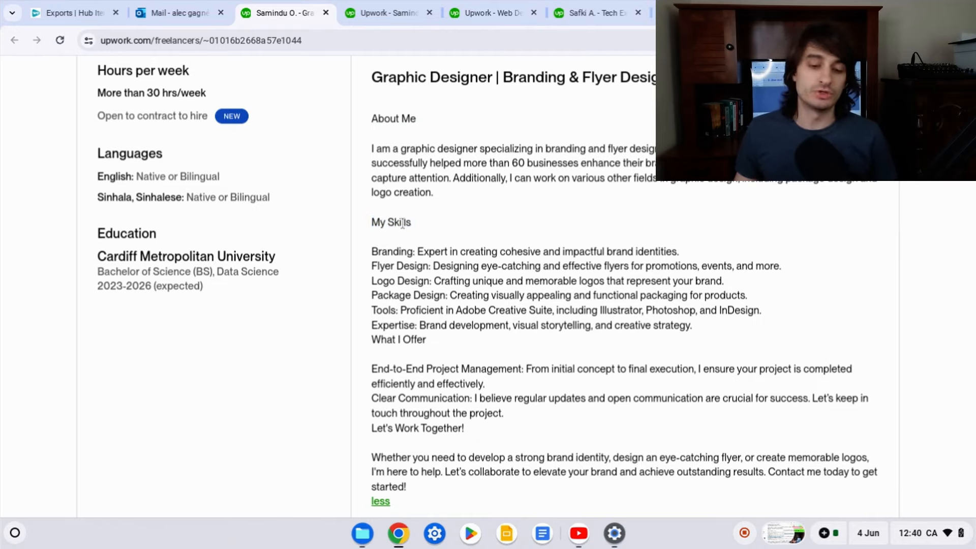
pyautogui.doubleClick(397, 223)
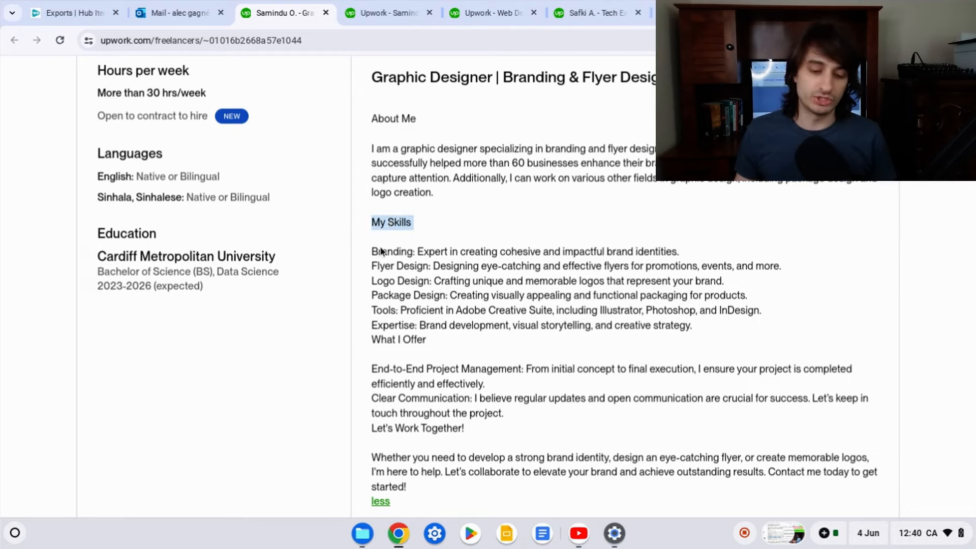
pyautogui.moveTo(380, 251); pyautogui.dragTo(595, 344)
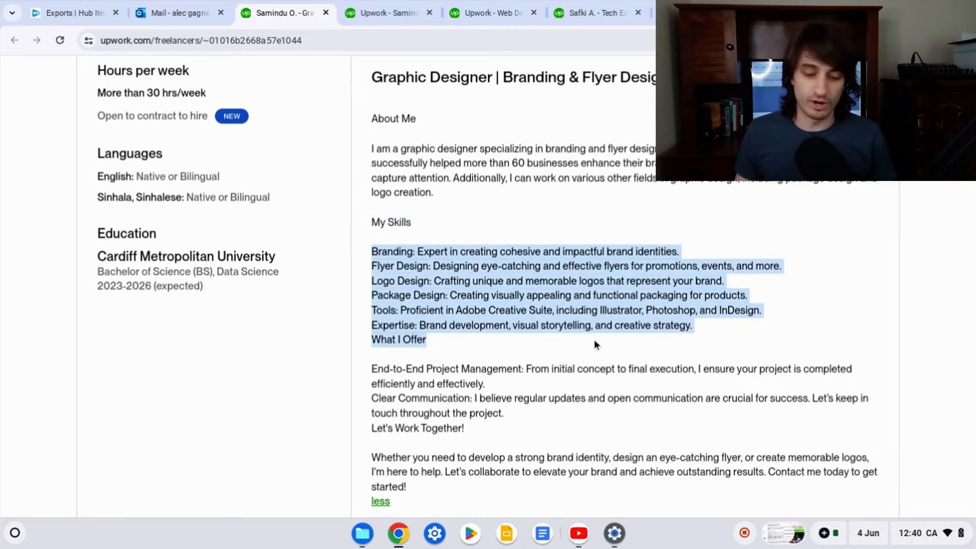
pyautogui.moveTo(516, 323)
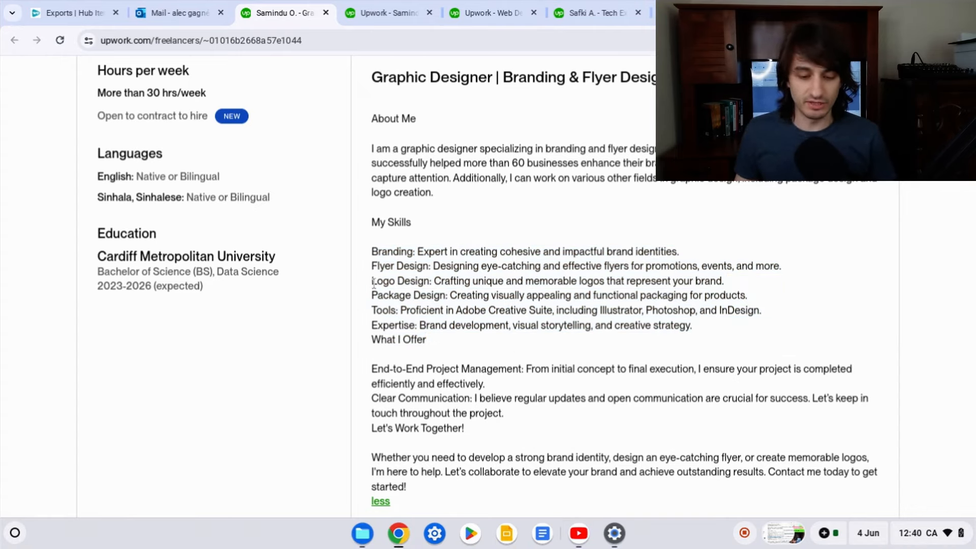
# Highlight the Flyer Design and Logo Design skills and words near the What I Offer heading
pyautogui.moveTo(371, 265); pyautogui.dragTo(724, 281)
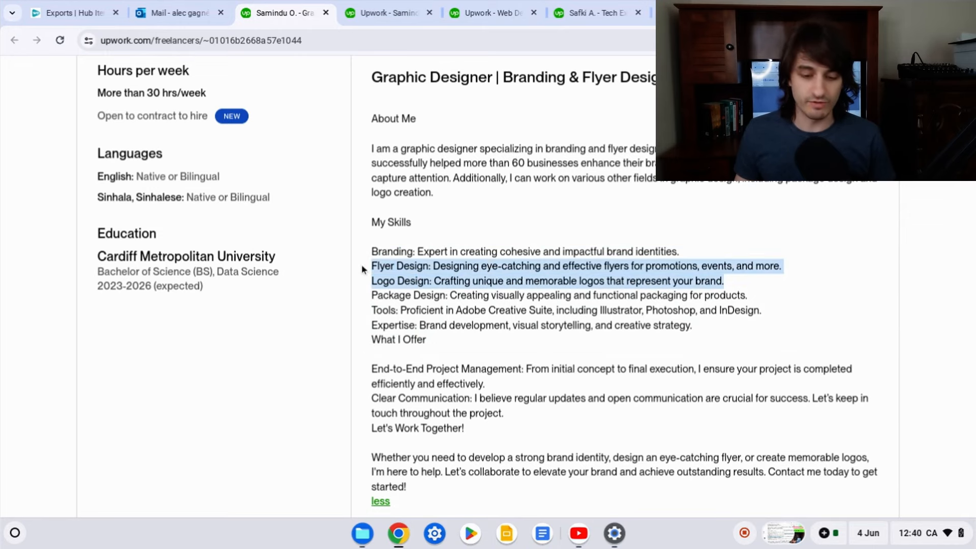
pyautogui.click(375, 299)
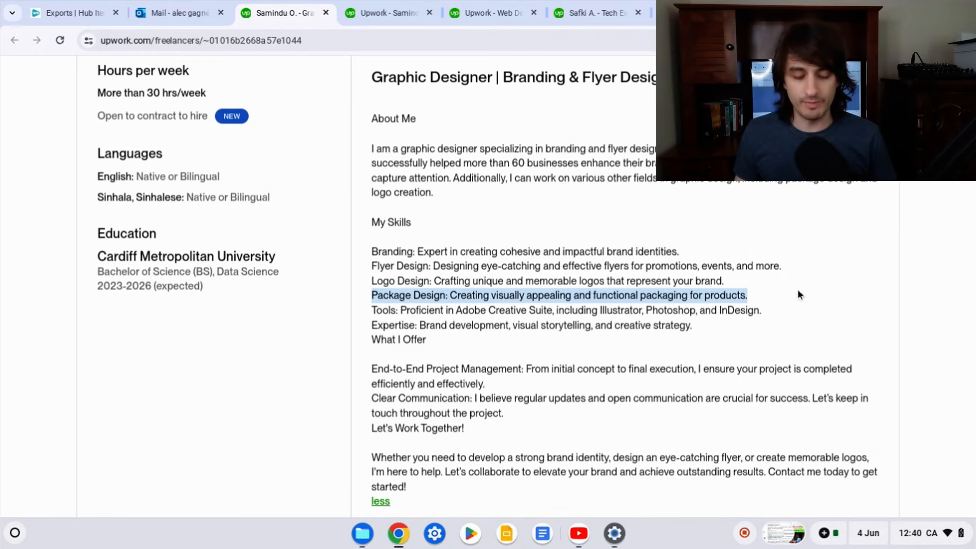
pyautogui.moveTo(413, 269)
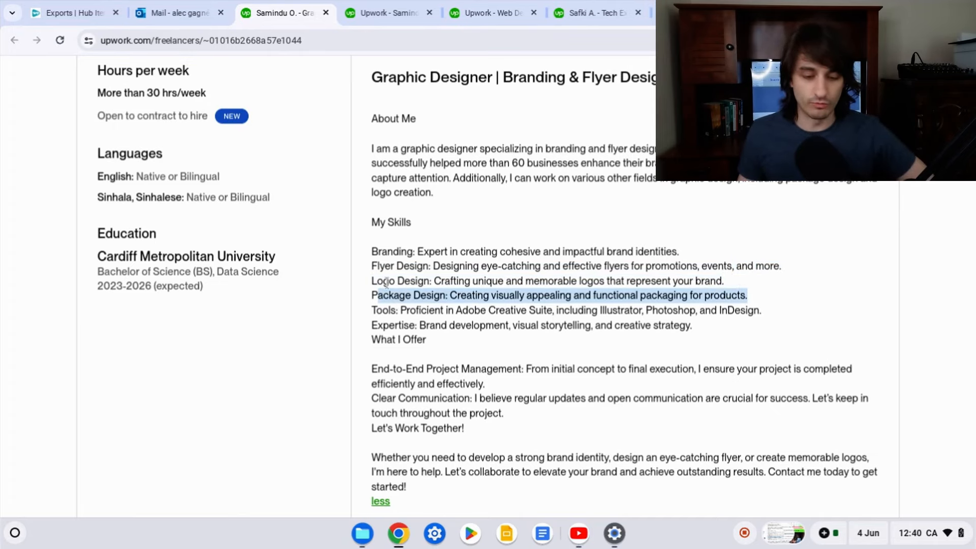
pyautogui.moveTo(401, 310)
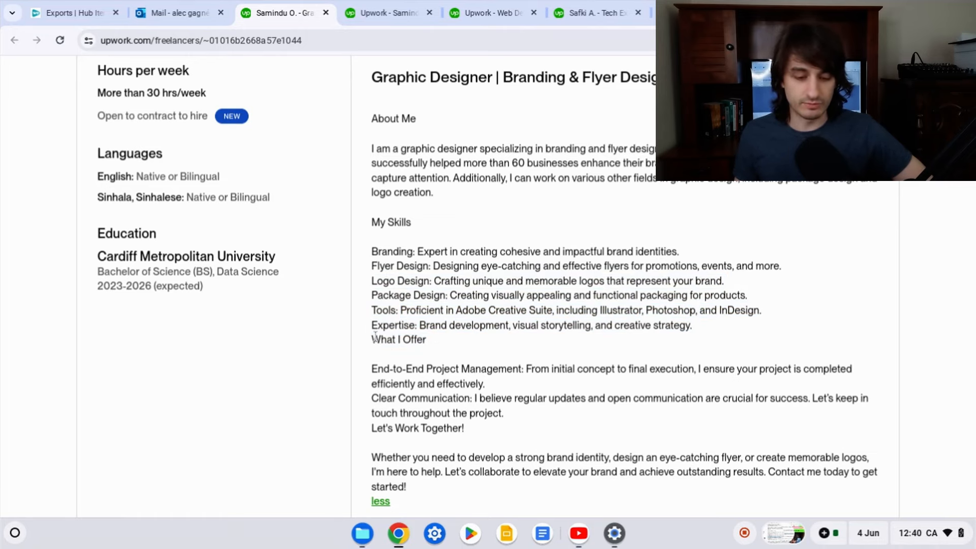
pyautogui.doubleClick(398, 340)
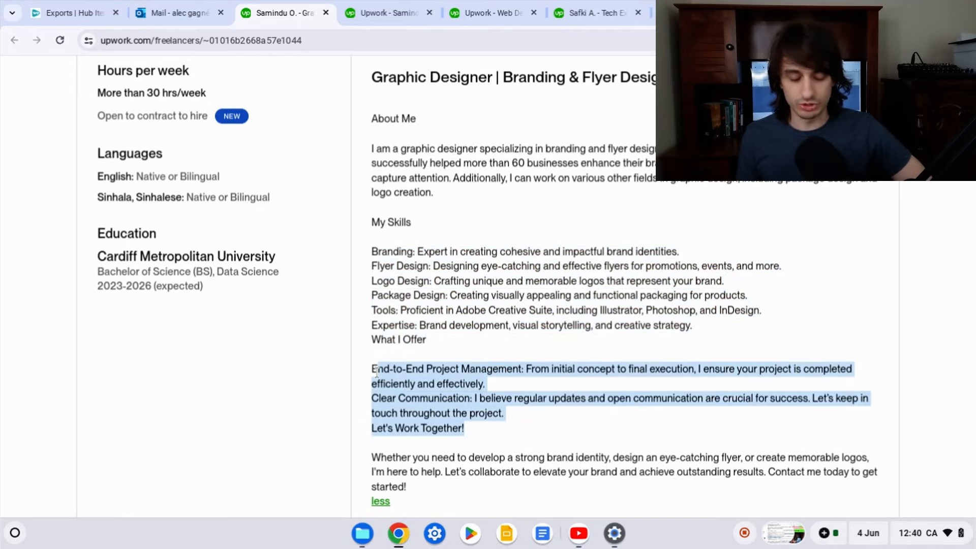
pyautogui.click(373, 368)
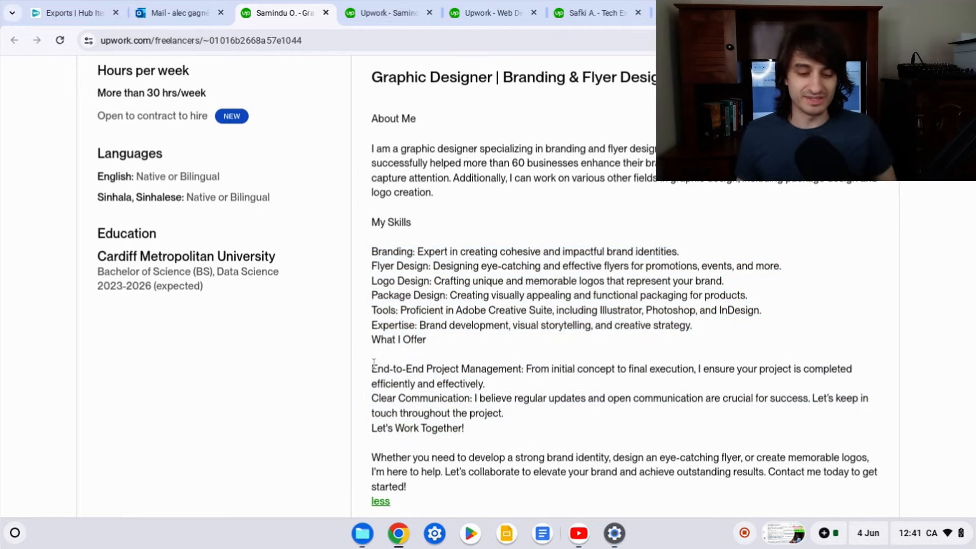
pyautogui.doubleClick(398, 340)
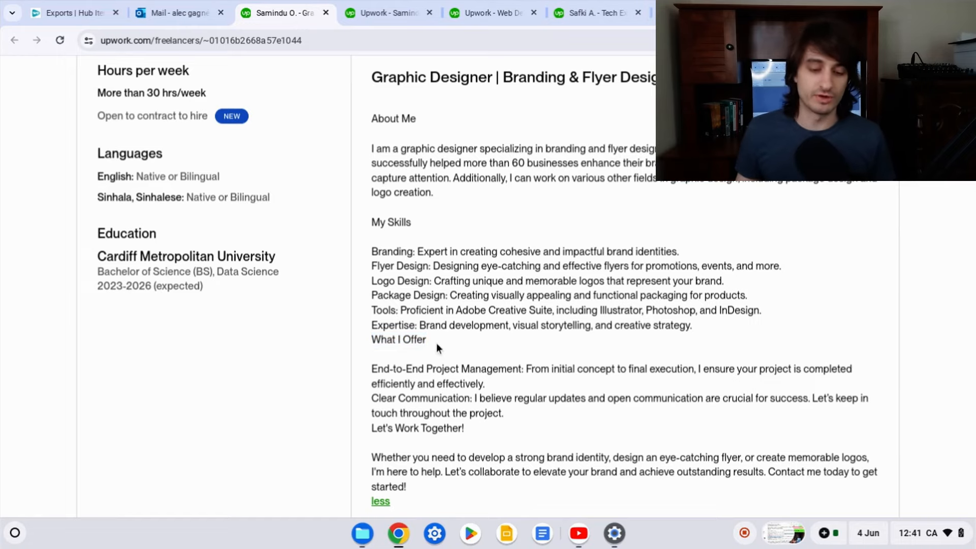
pyautogui.doubleClick(399, 339)
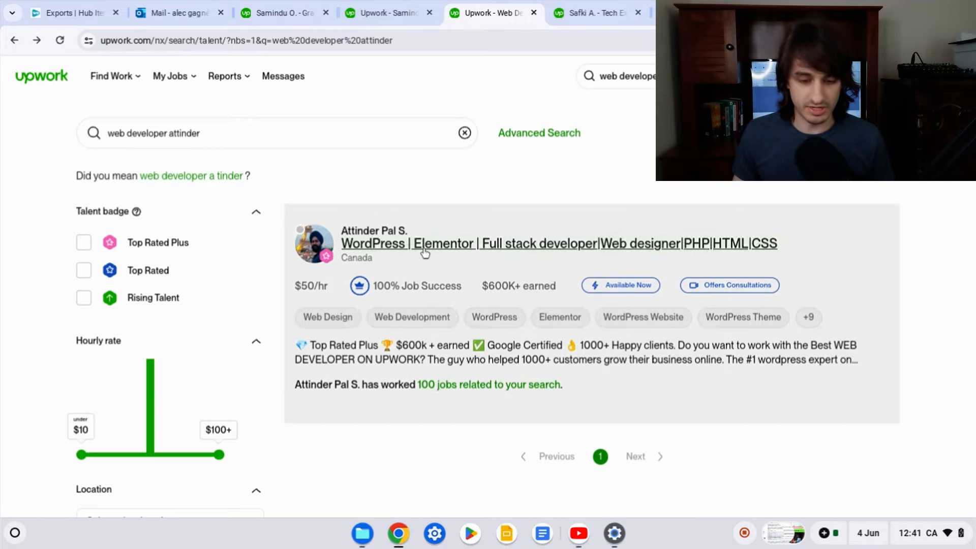
# Expand the WordPress developer's full overview, read through it and return to the designer's profile tab
pyautogui.click(436, 243)
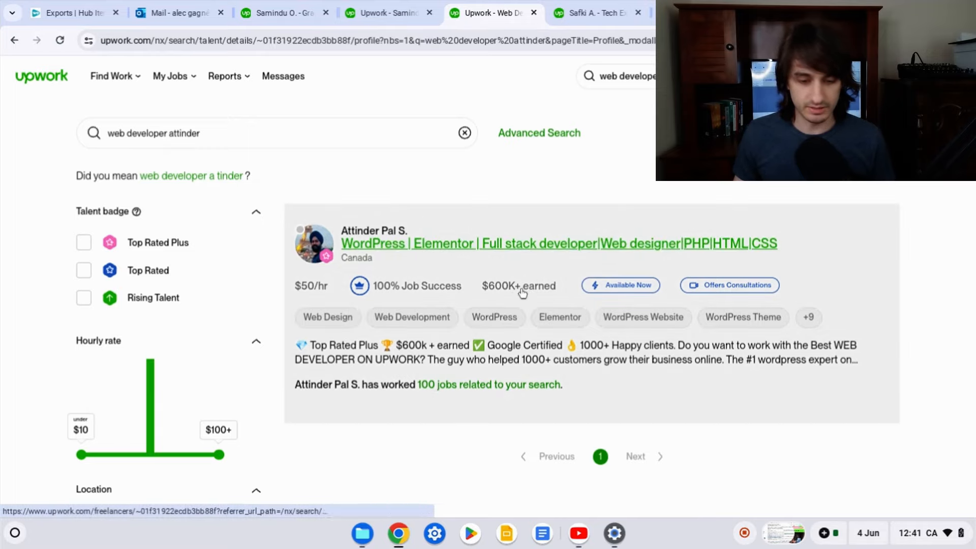
pyautogui.click(559, 243)
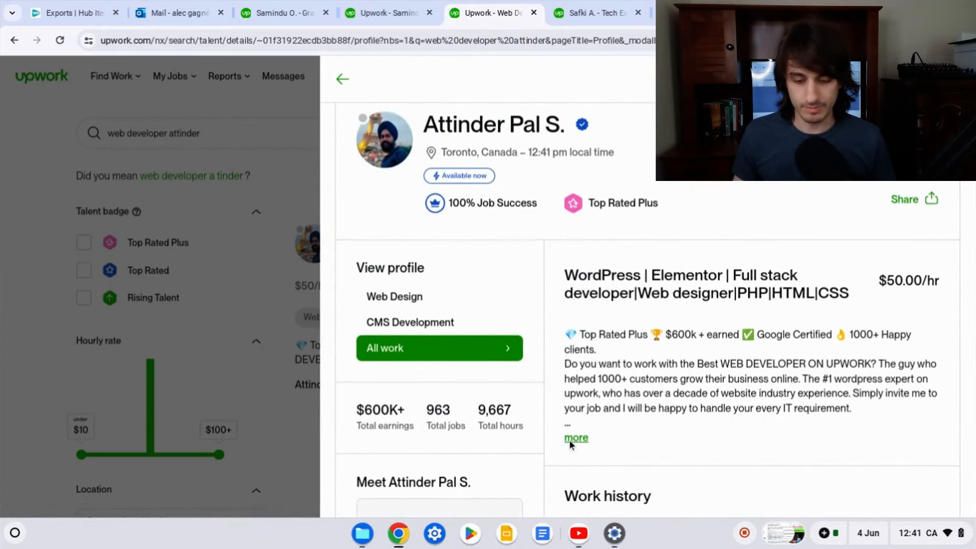
pyautogui.scroll(-3)
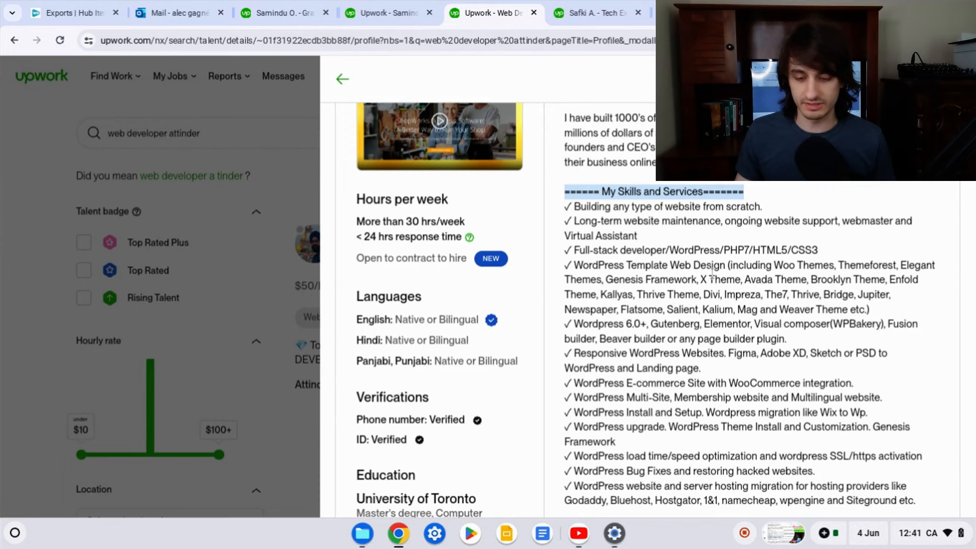
pyautogui.scroll(-3)
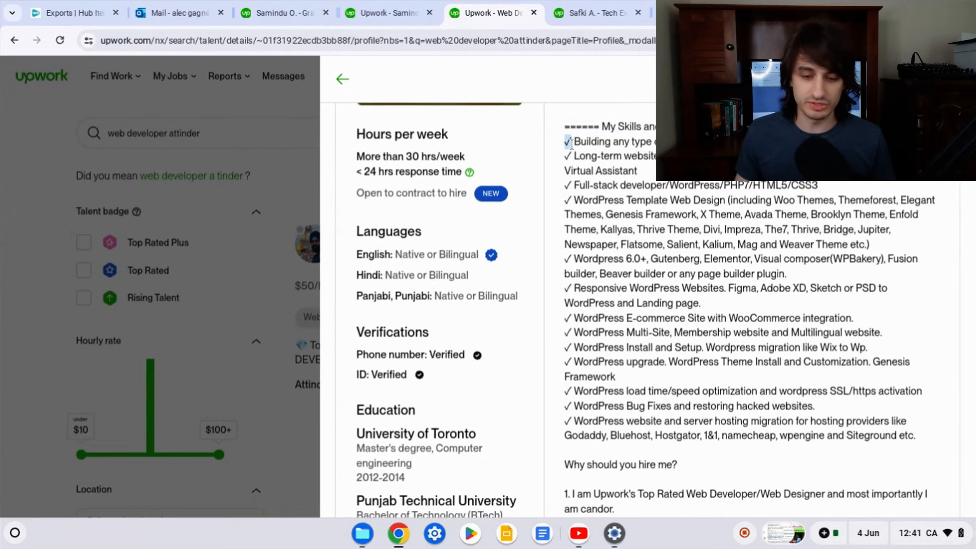
pyautogui.scroll(-3)
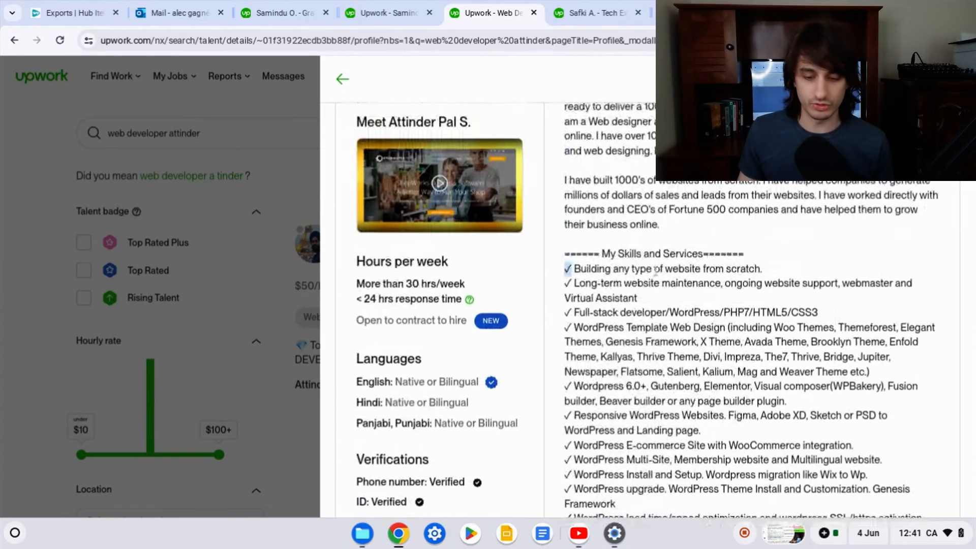
pyautogui.click(390, 13)
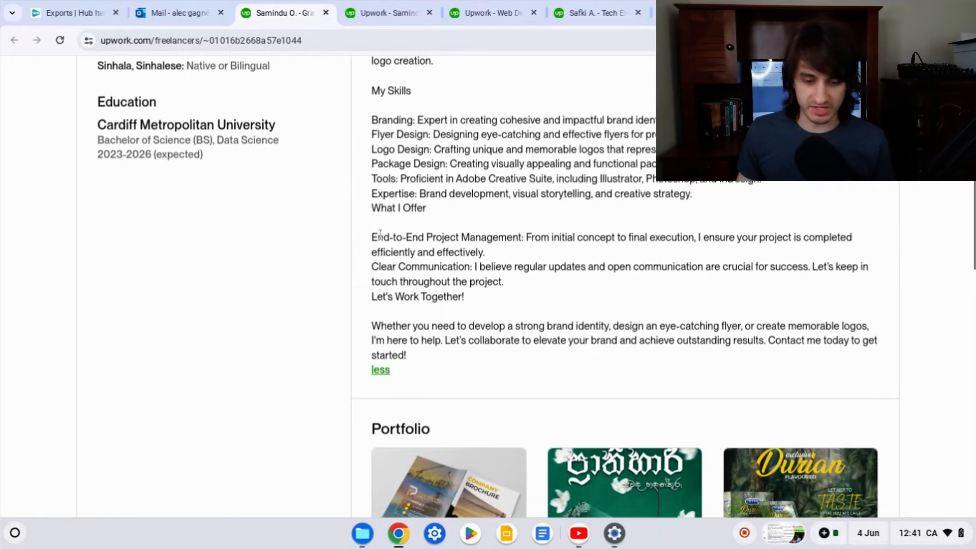
pyautogui.moveTo(372, 237); pyautogui.dragTo(523, 237)
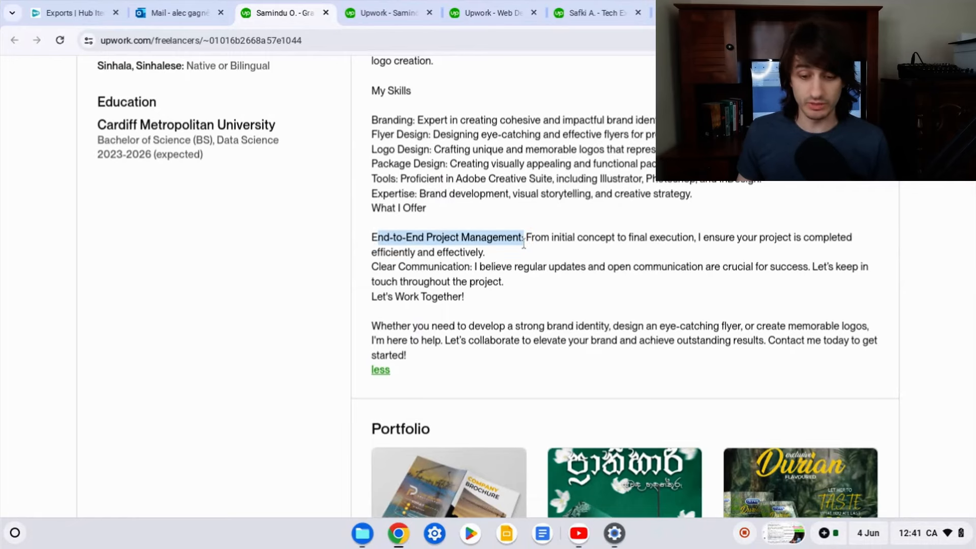
pyautogui.moveTo(527, 242)
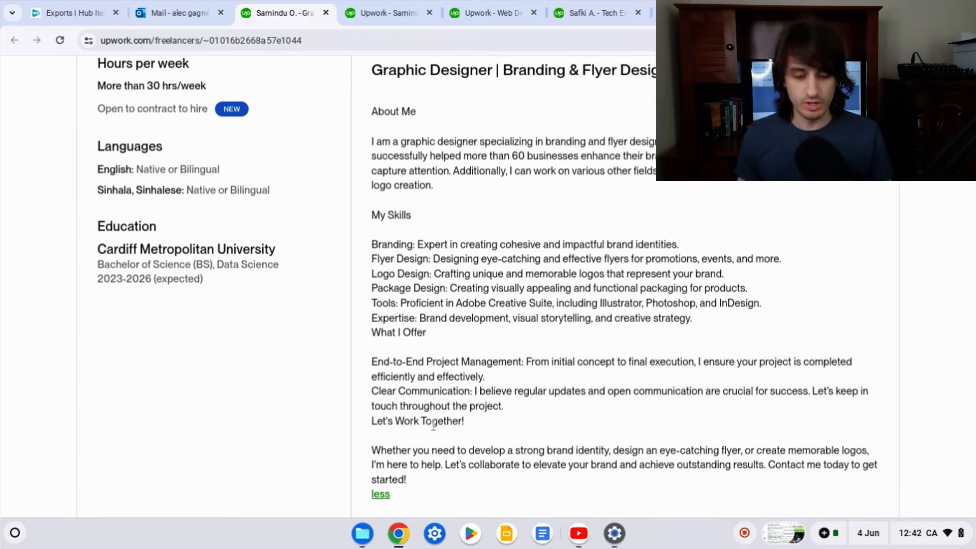
pyautogui.scroll(-3)
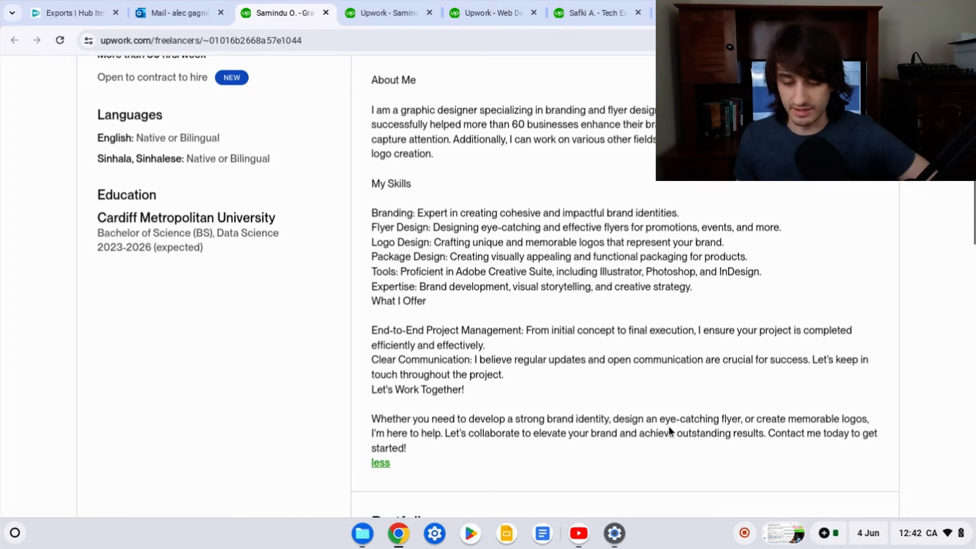
pyautogui.moveTo(743, 418); pyautogui.dragTo(867, 418)
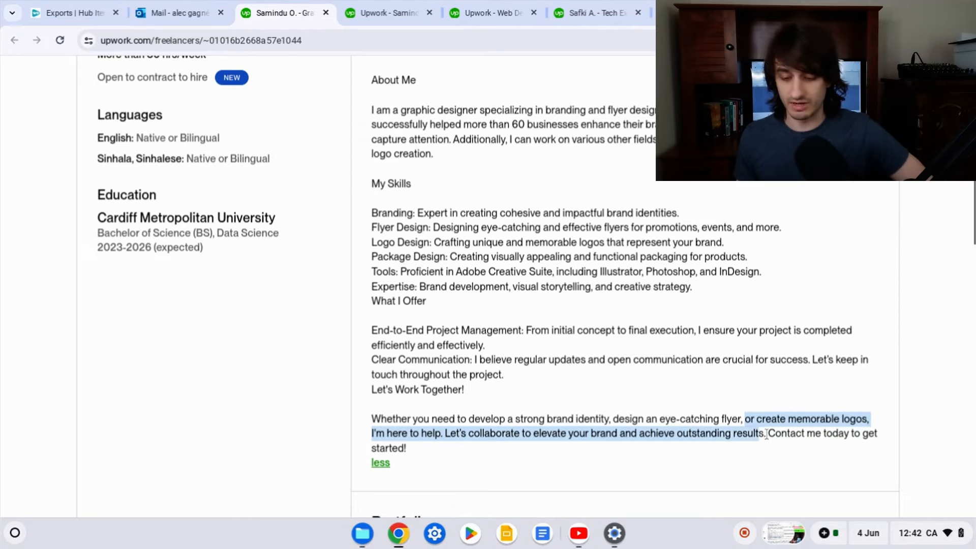
pyautogui.click(766, 433)
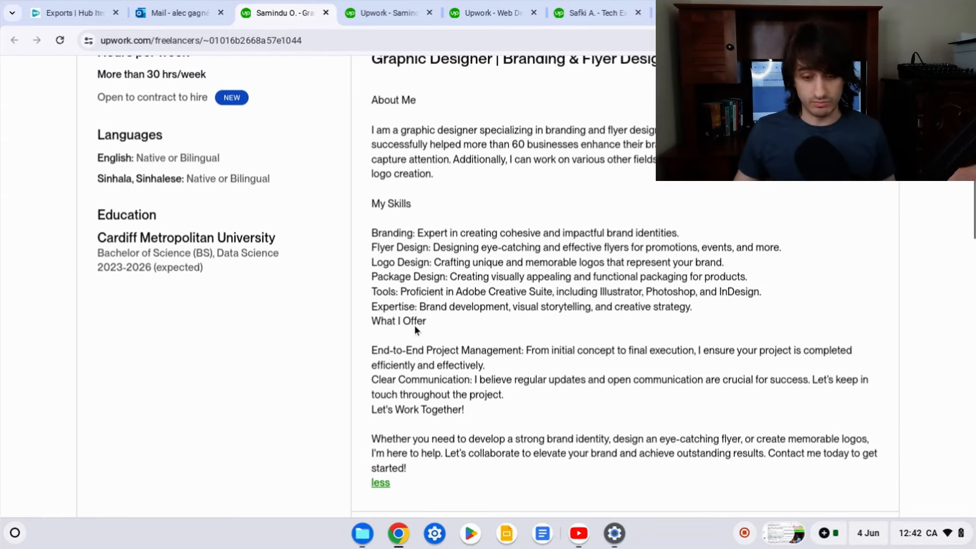
pyautogui.moveTo(408, 193)
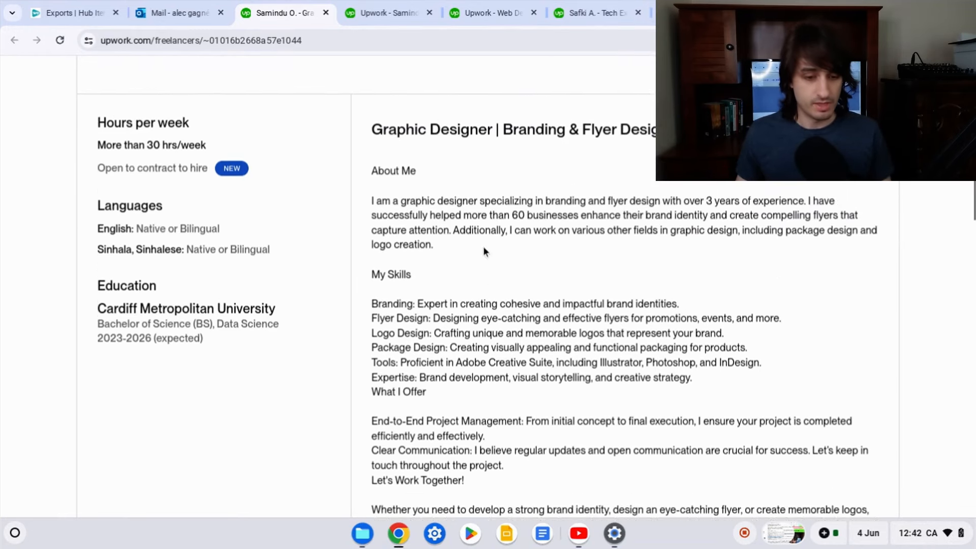
# Scroll through the Portfolio, Skills and Employment history sections and back up to the portfolio tiles
pyautogui.scroll(-3)
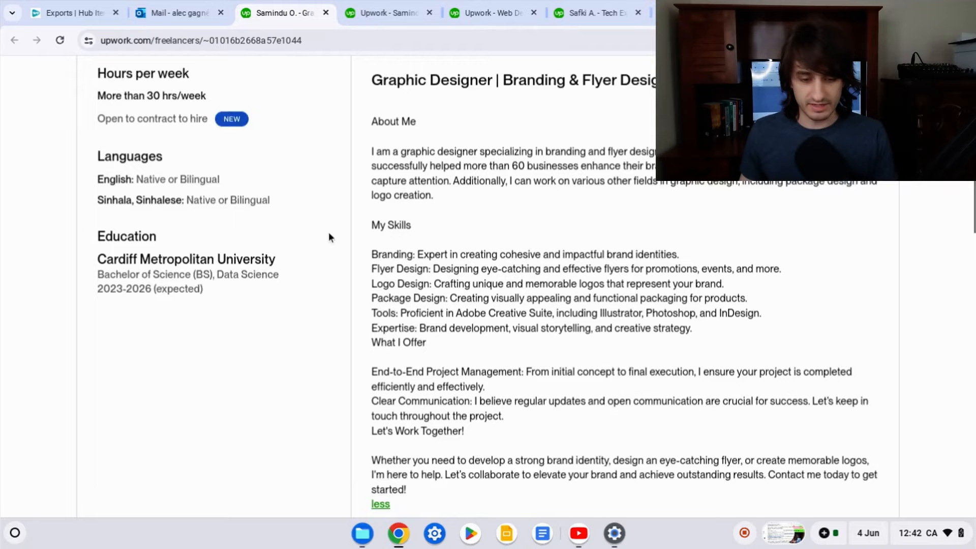
pyautogui.scroll(-3)
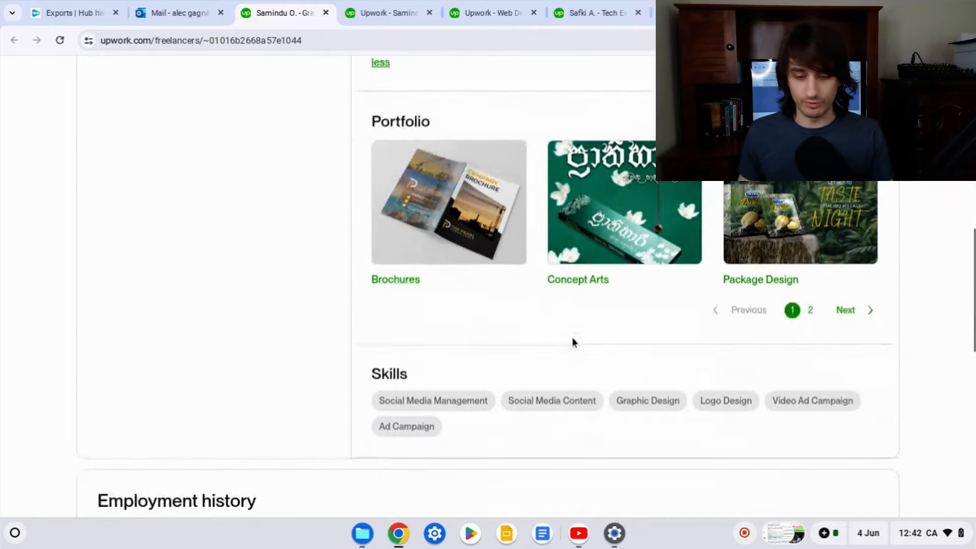
pyautogui.scroll(-3)
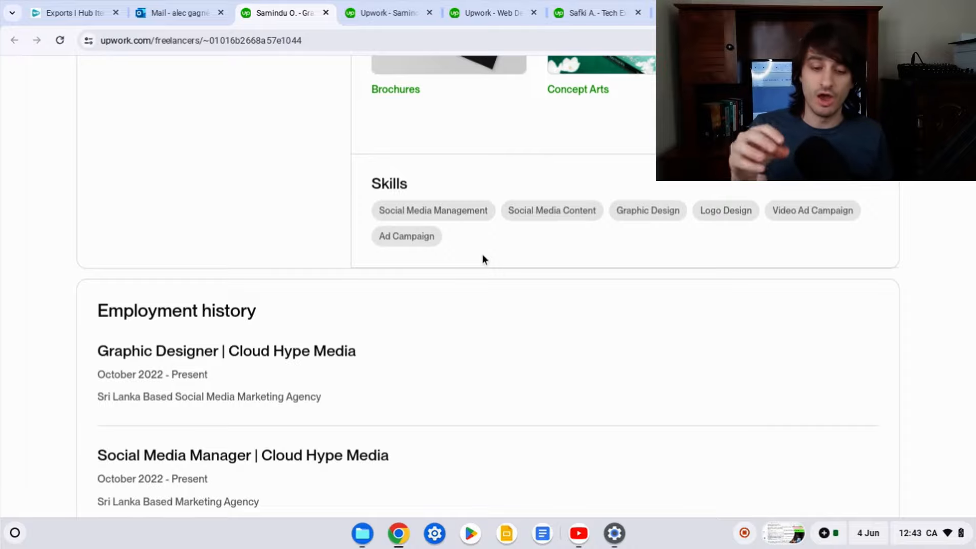
pyautogui.moveTo(459, 223)
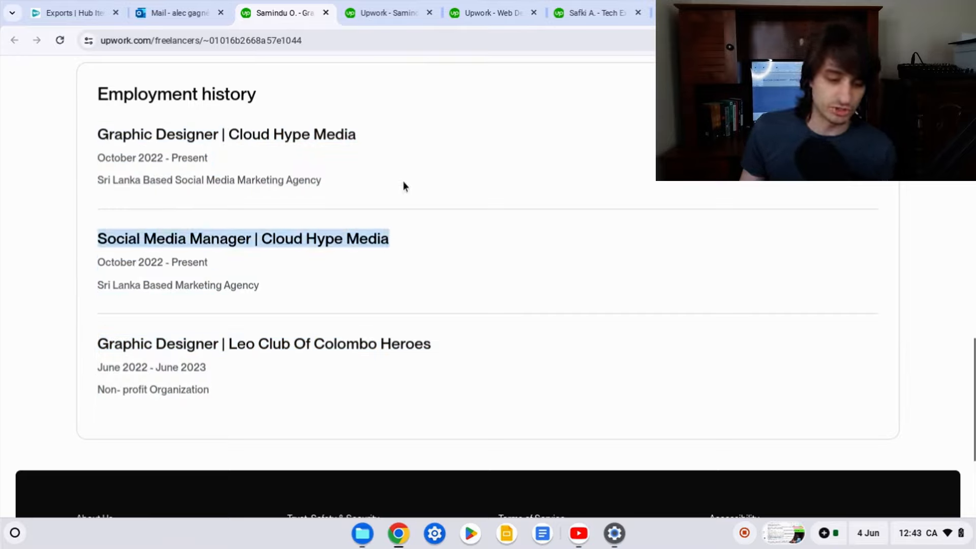
pyautogui.moveTo(336, 185)
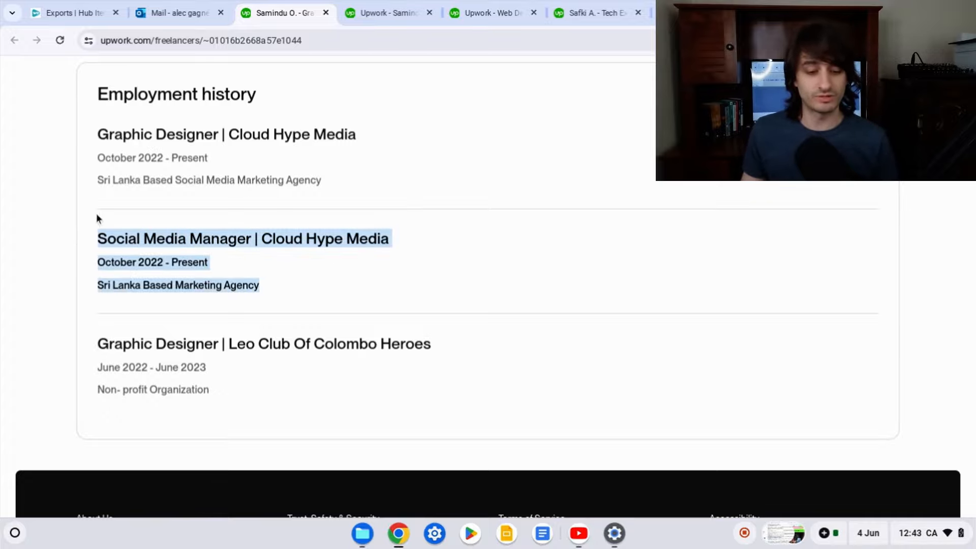
pyautogui.scroll(3)
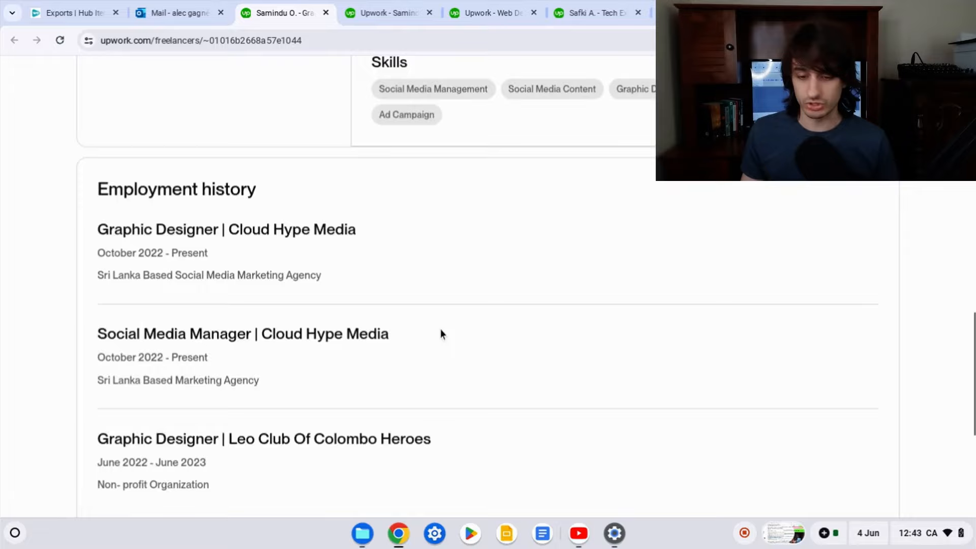
pyautogui.scroll(-3)
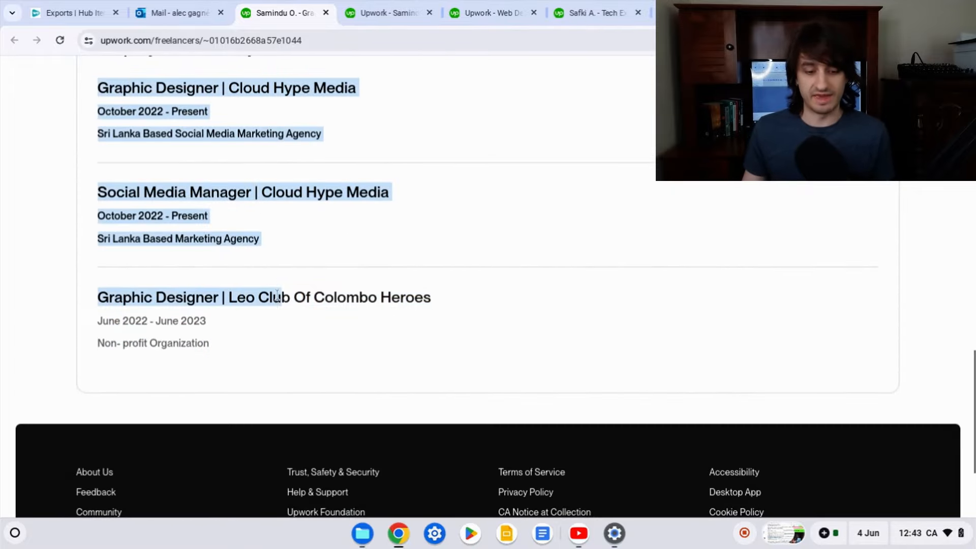
pyautogui.scroll(3)
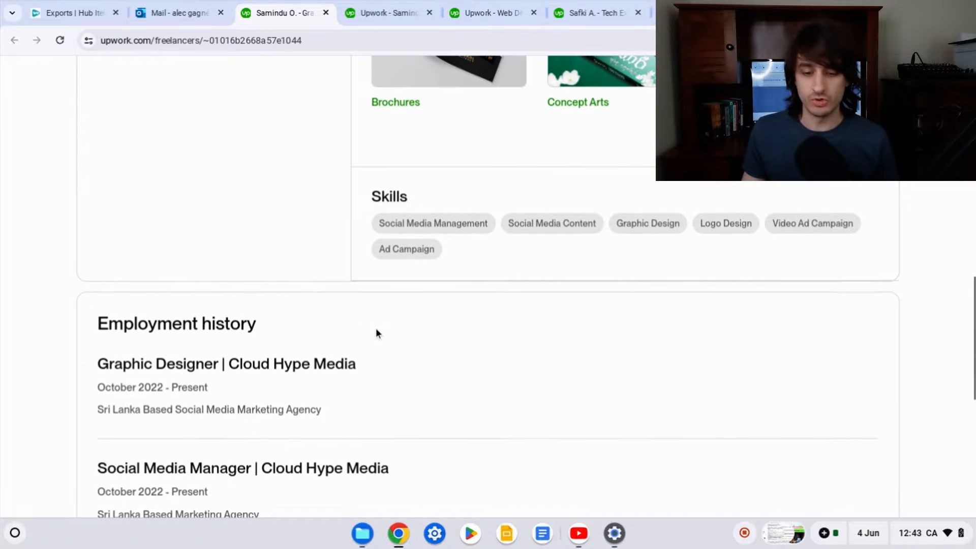
pyautogui.scroll(3)
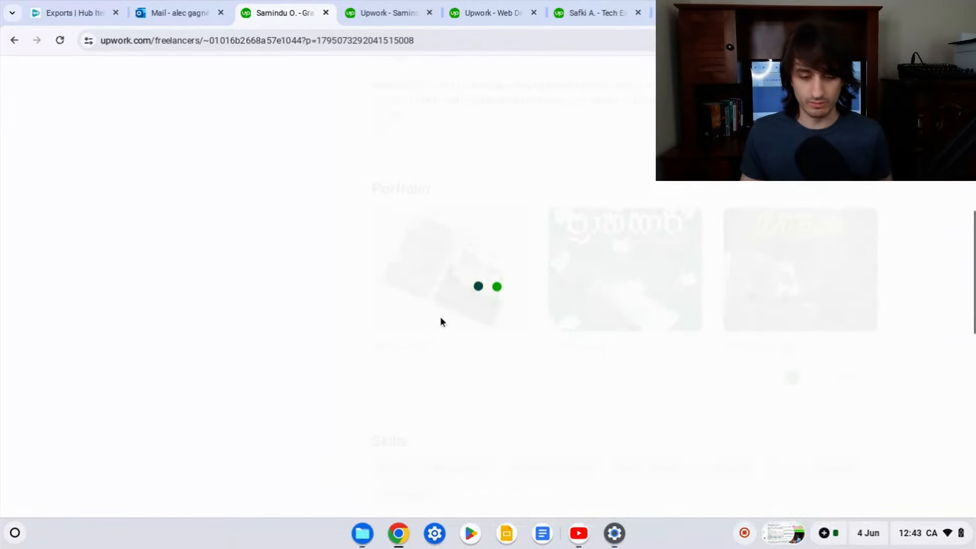
# Review the Brochures construction-company project's description and mockup, then move to the next project
pyautogui.click(448, 268)
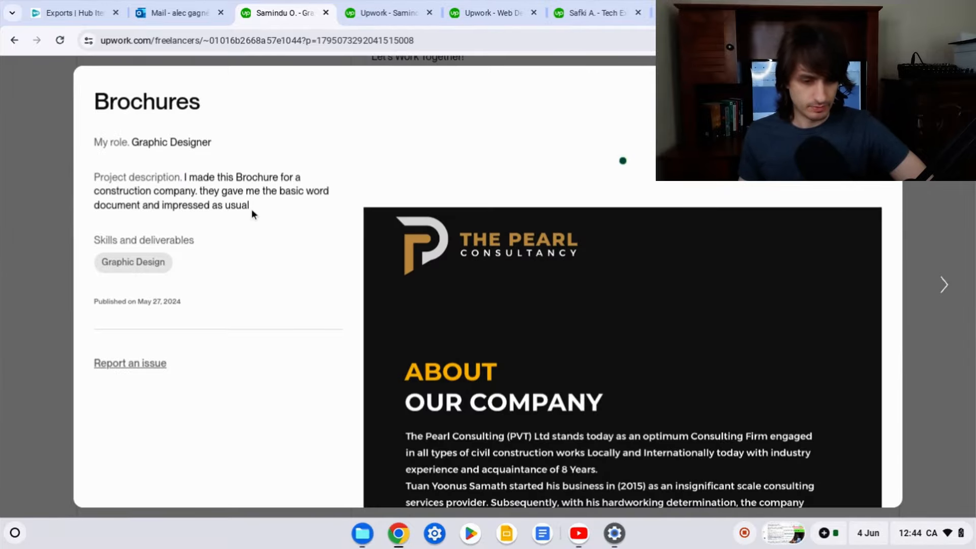
pyautogui.moveTo(199, 205); pyautogui.dragTo(249, 204)
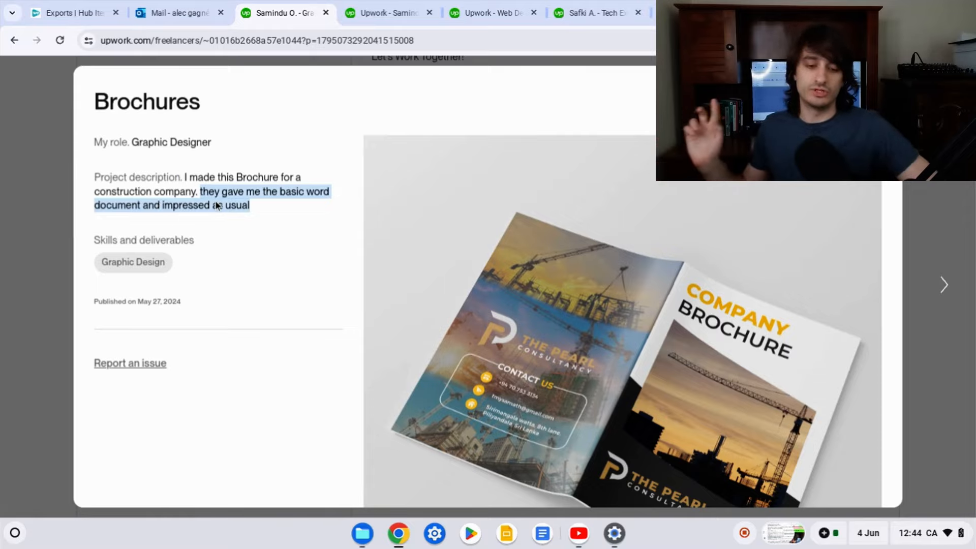
pyautogui.moveTo(635, 254)
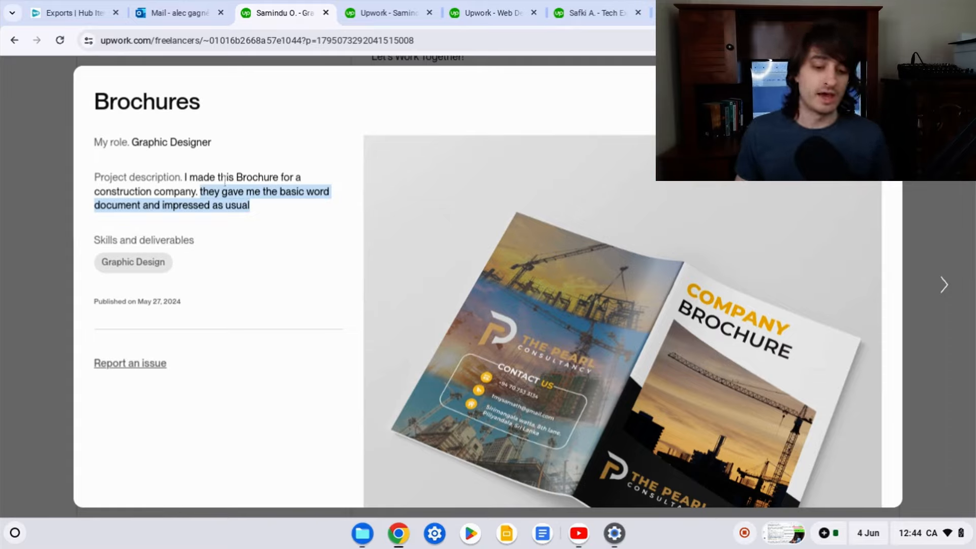
pyautogui.click(276, 194)
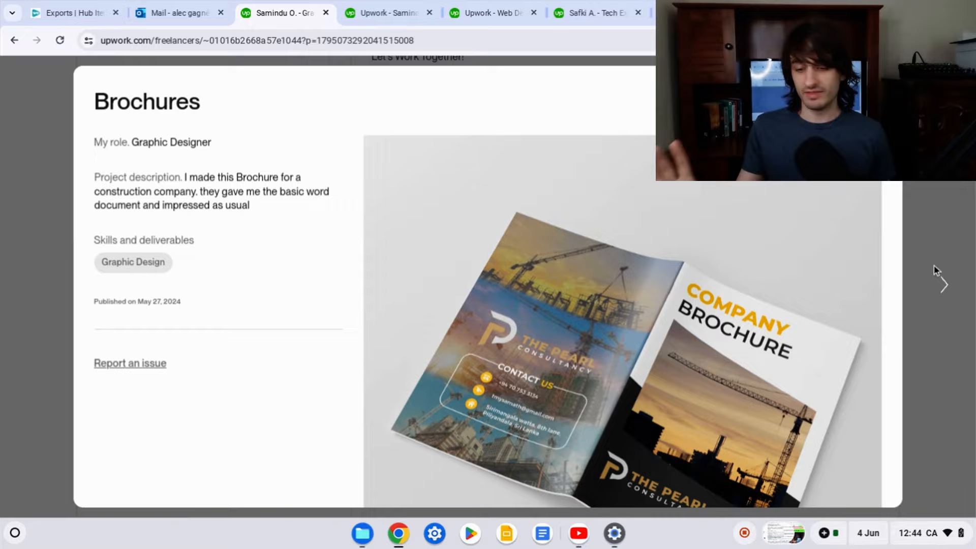
pyautogui.scroll(-3)
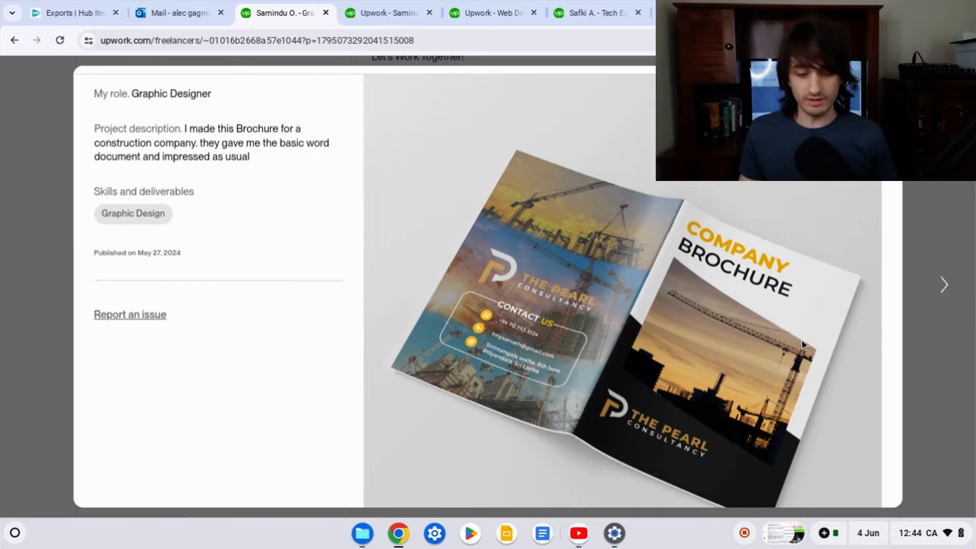
pyautogui.click(944, 284)
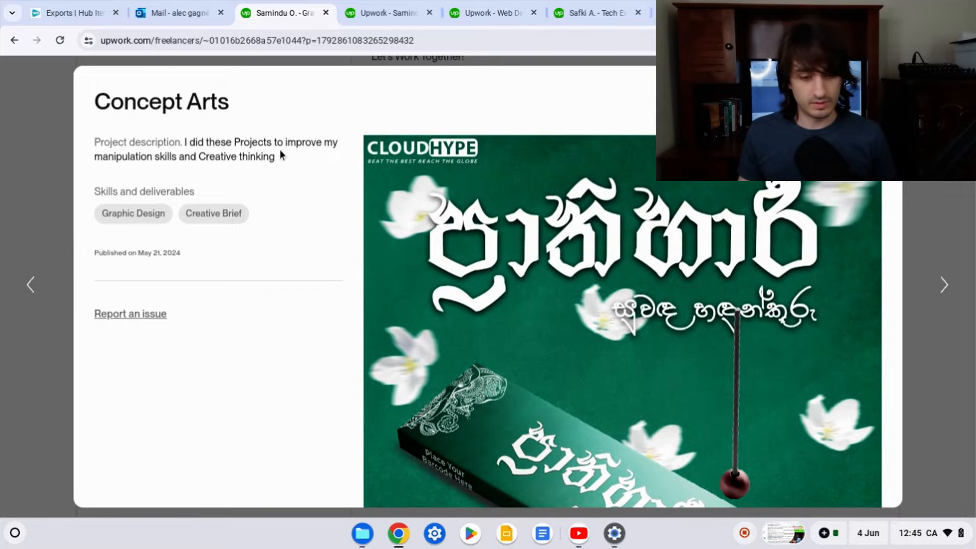
# Browse through the Concept Arts project's images in the portfolio viewer
pyautogui.scroll(-3)
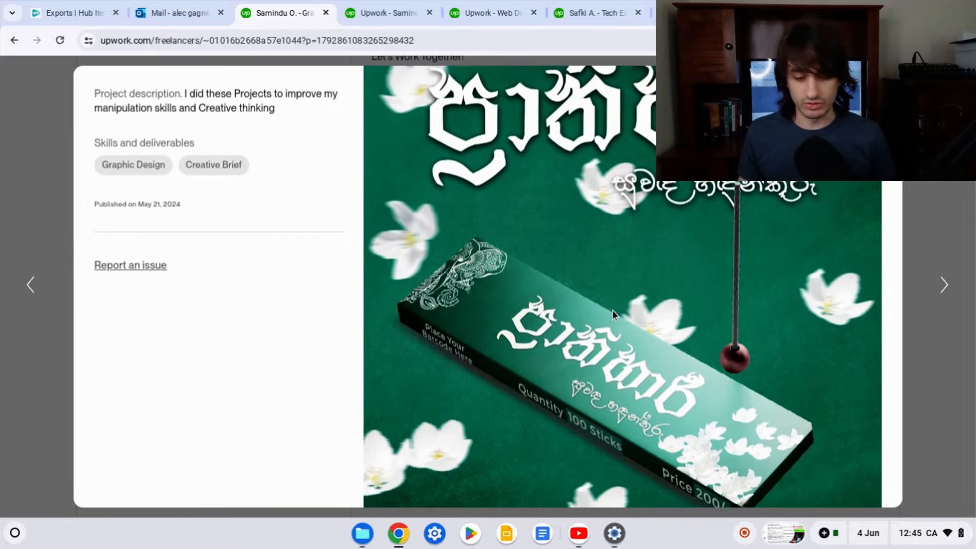
pyautogui.scroll(-3)
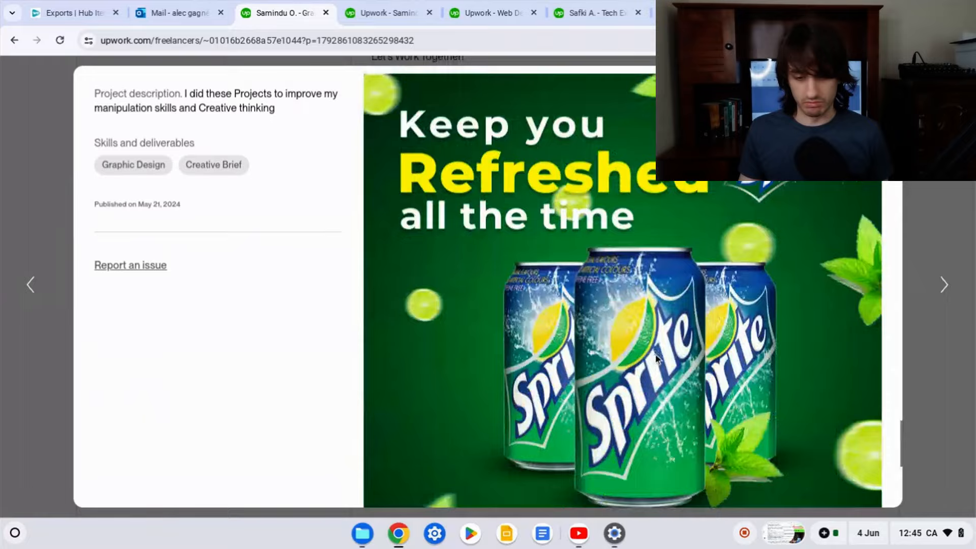
pyautogui.click(944, 284)
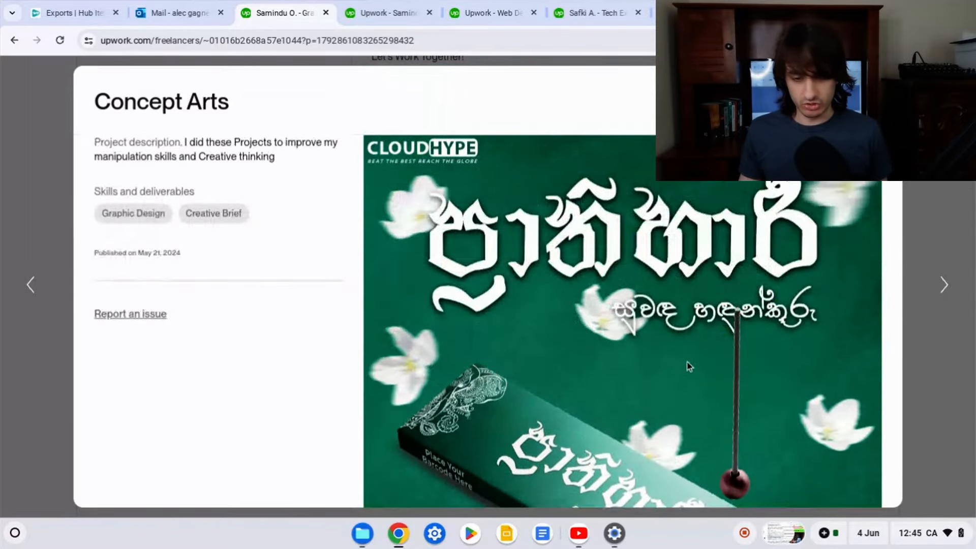
pyautogui.scroll(-3)
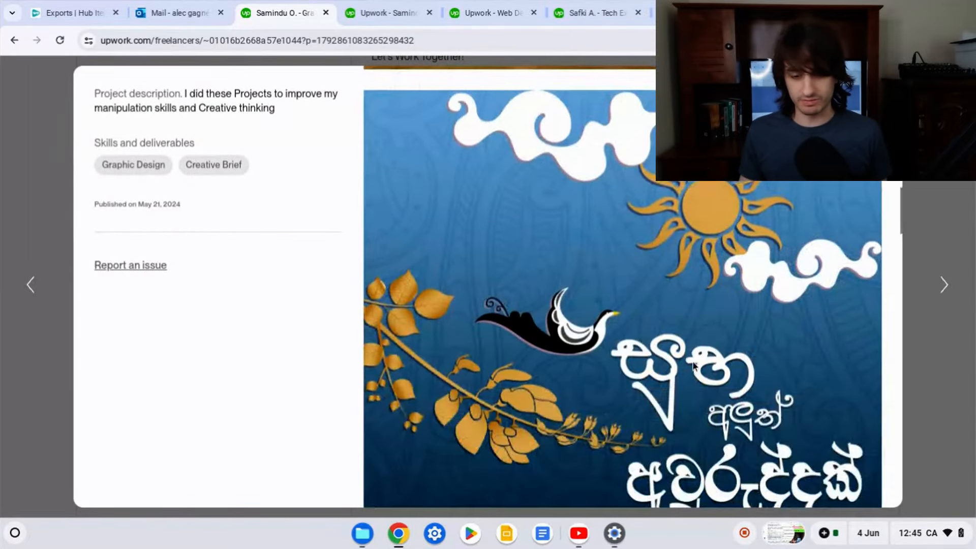
pyautogui.scroll(-3)
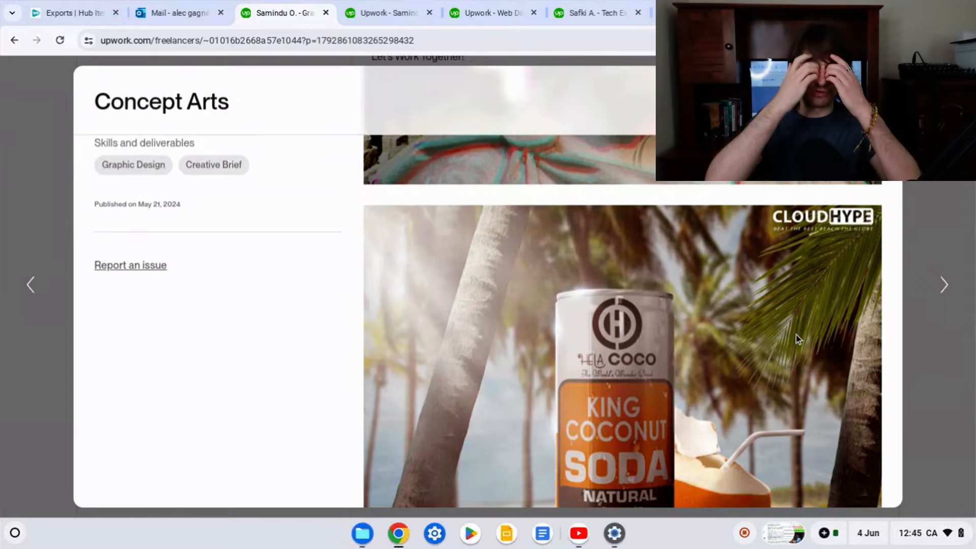
pyautogui.scroll(-3)
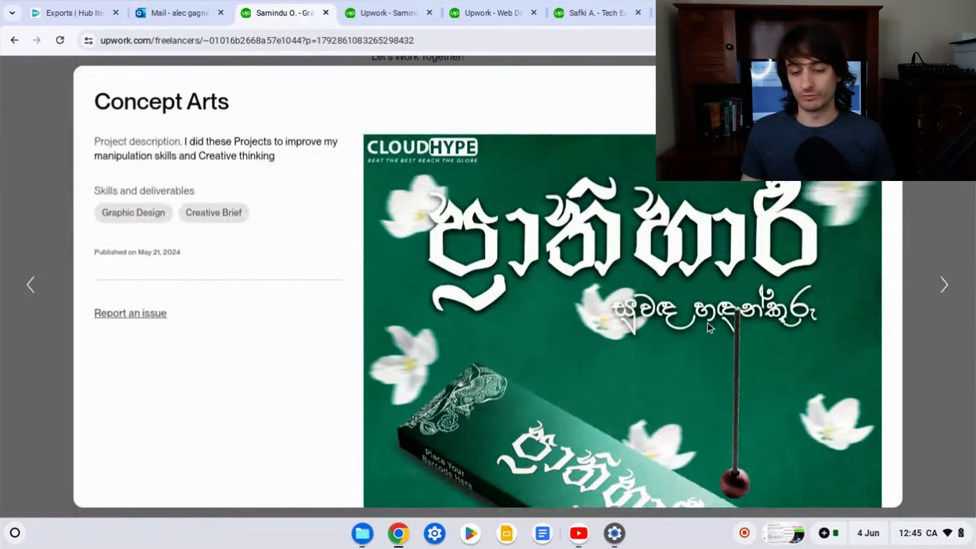
pyautogui.scroll(-3)
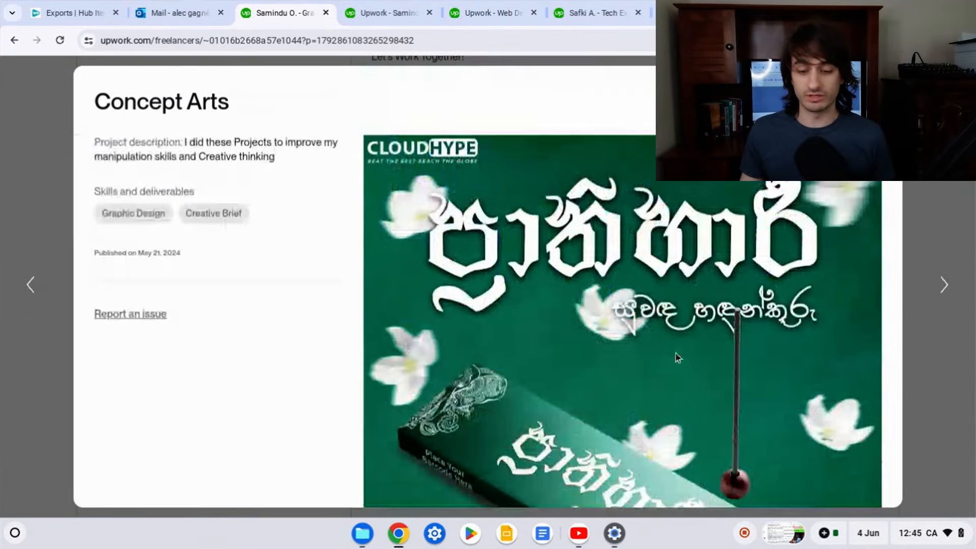
pyautogui.scroll(-3)
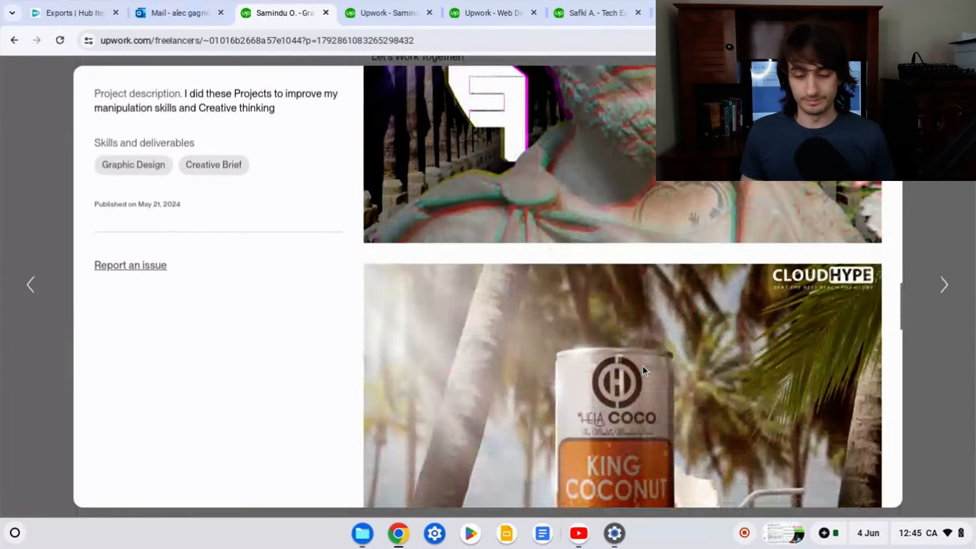
pyautogui.scroll(-3)
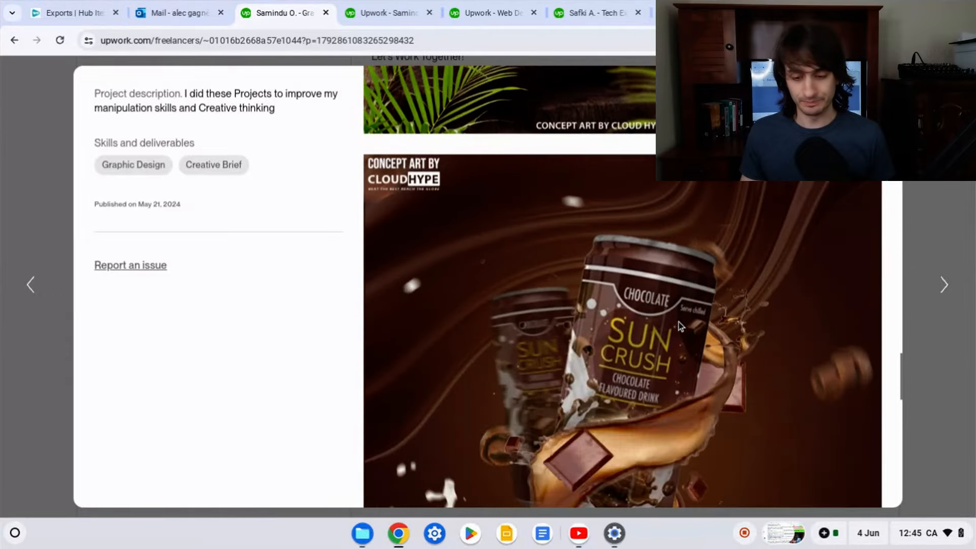
# Advance the viewer to the next portfolio project, Package Design
pyautogui.click(944, 285)
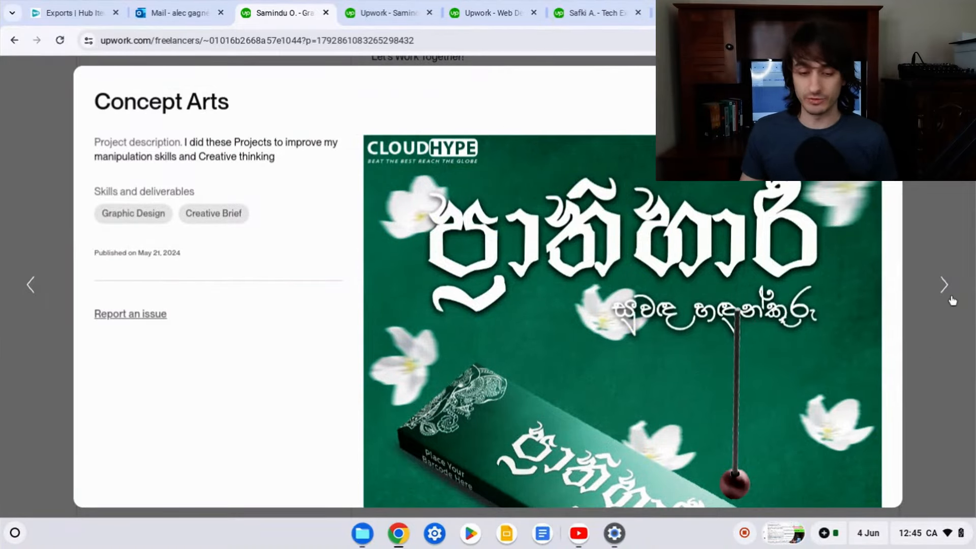
pyautogui.click(944, 284)
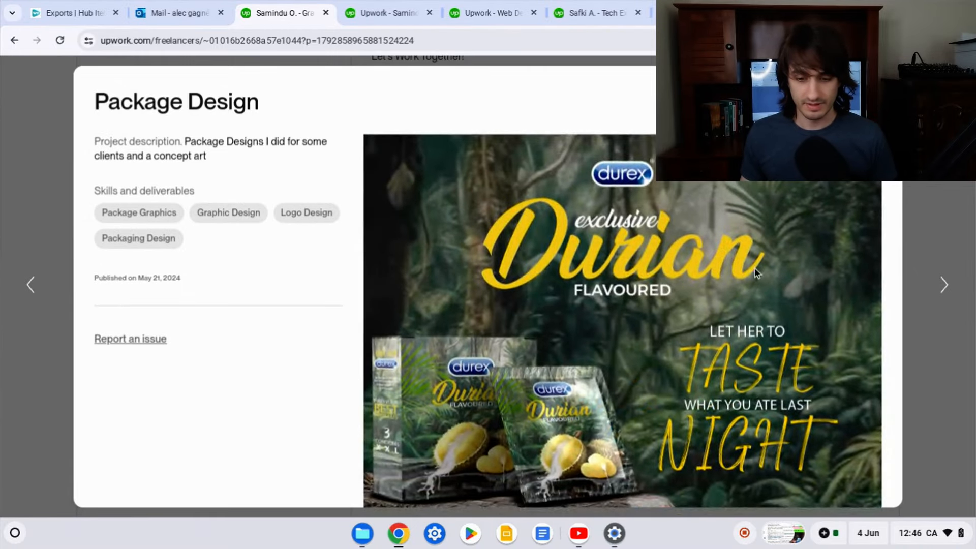
# Browse the Package Design images, including the incense stick box
pyautogui.scroll(-3)
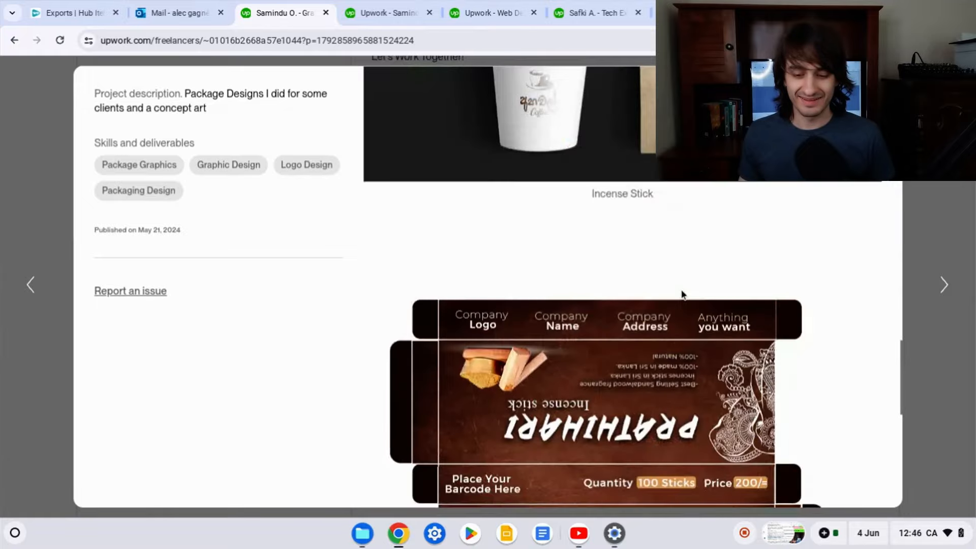
pyautogui.scroll(-3)
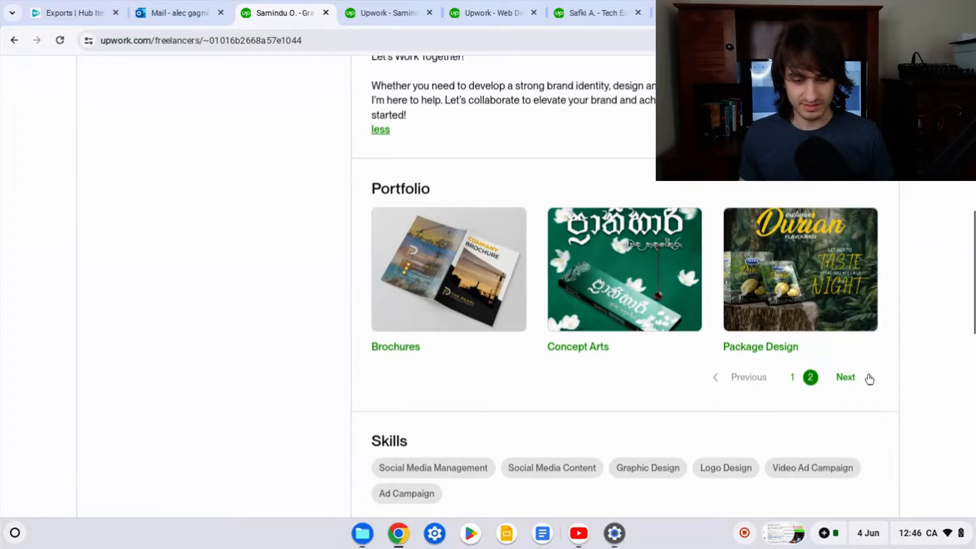
# Go to the portfolio's second page and view the Synegize 23 | Event Coverage project
pyautogui.click(845, 377)
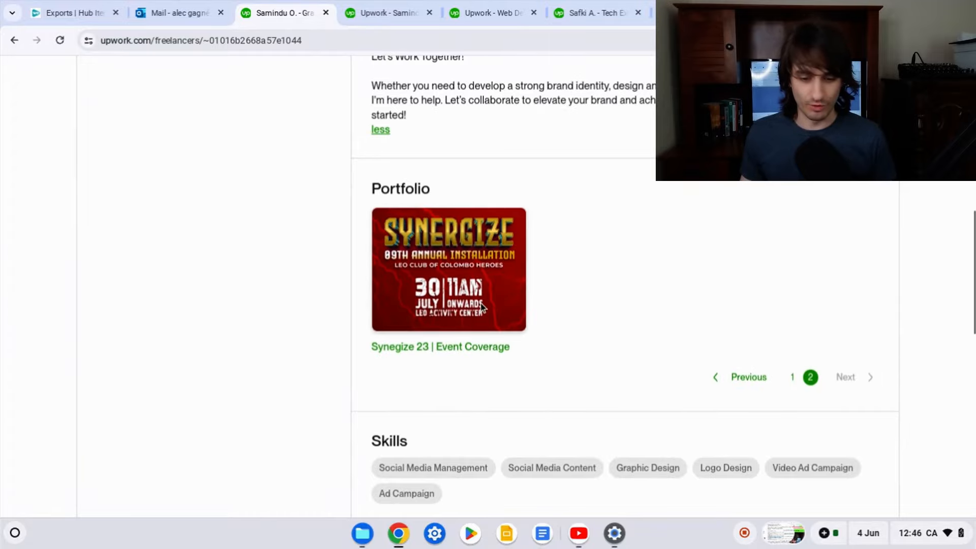
pyautogui.click(448, 269)
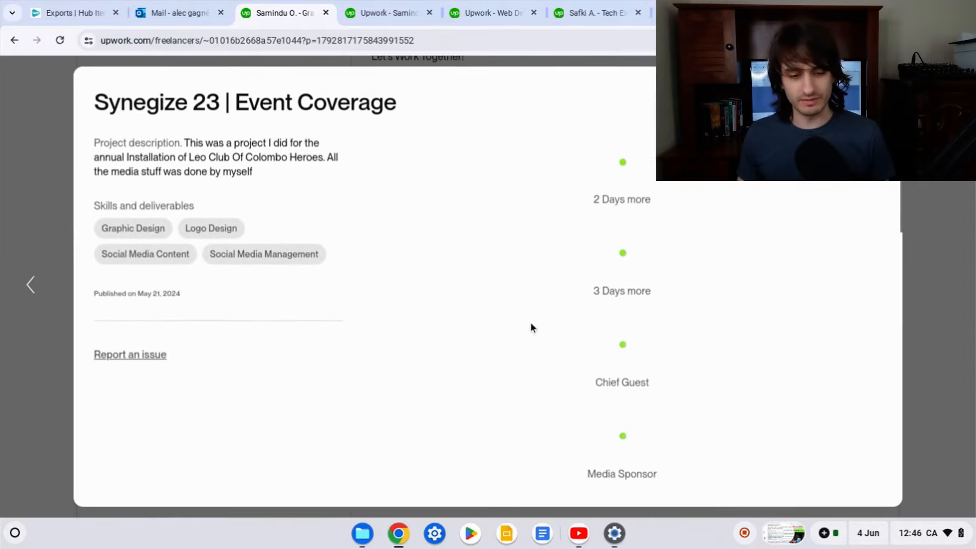
# Browse through the Synegize 23 event-coverage images
pyautogui.scroll(-3)
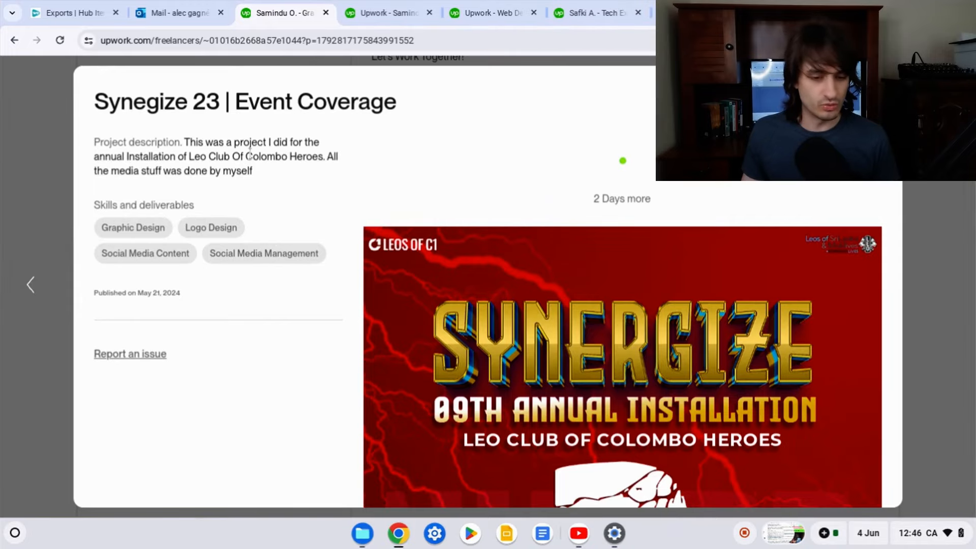
pyautogui.scroll(-3)
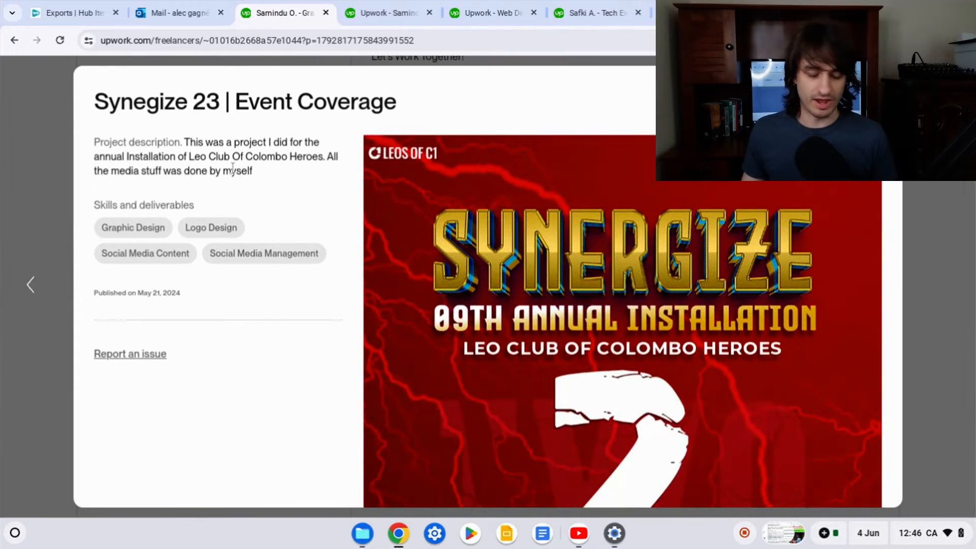
pyautogui.scroll(-3)
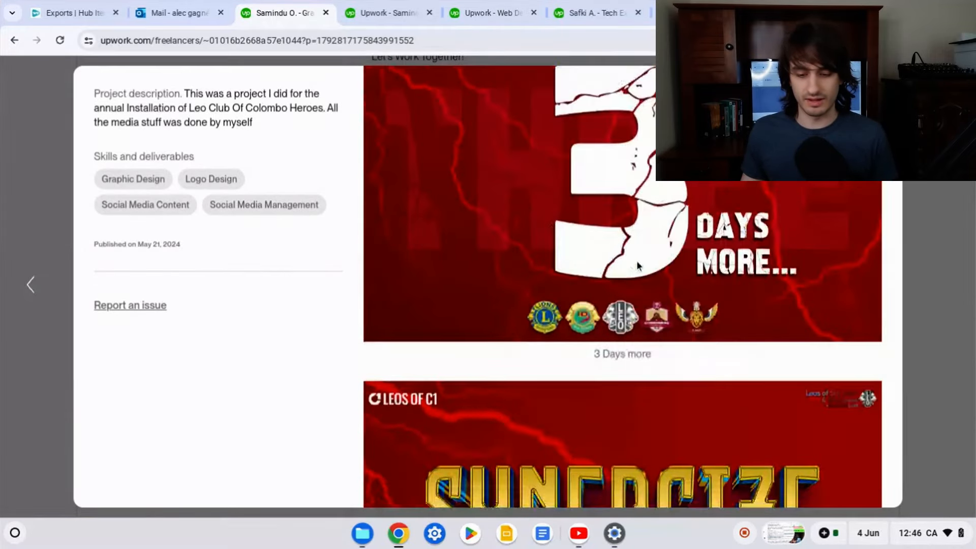
pyautogui.scroll(-3)
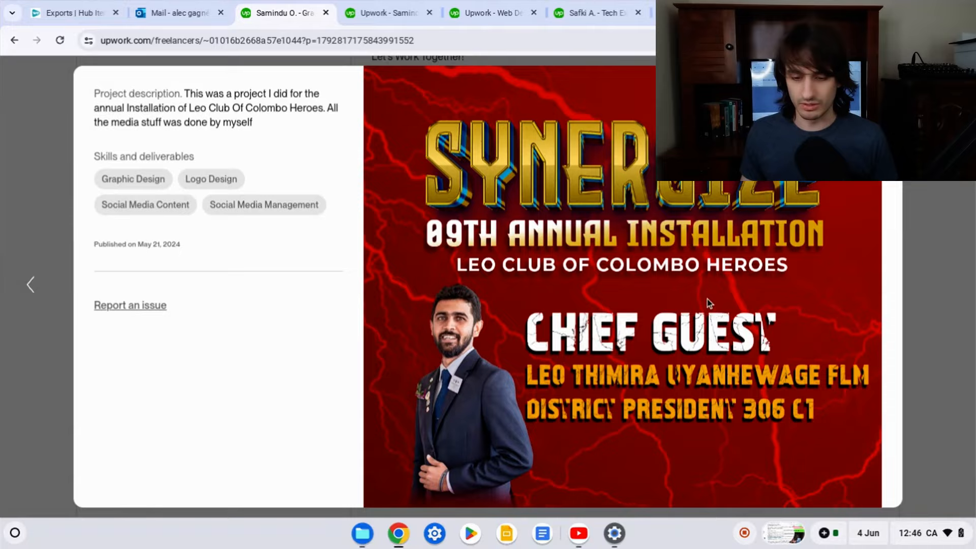
pyautogui.scroll(-3)
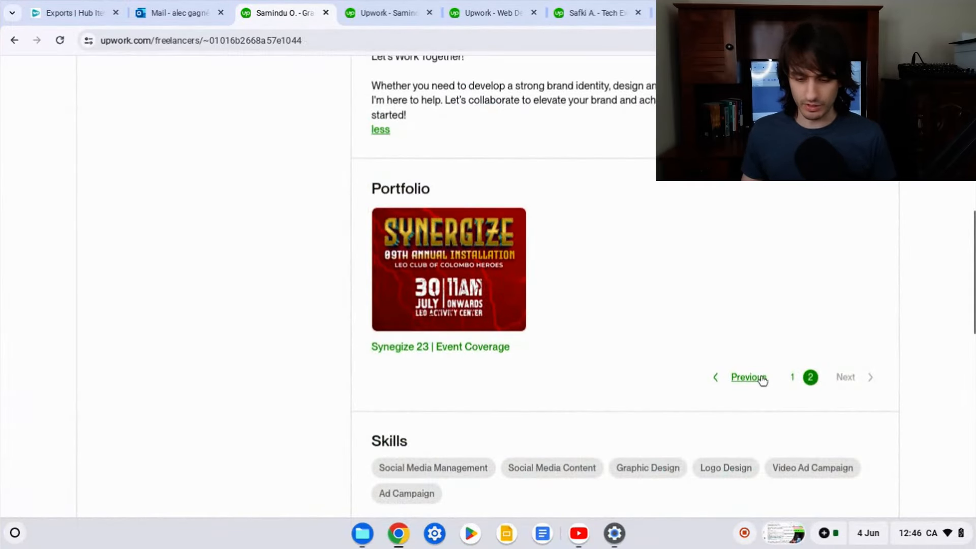
pyautogui.scroll(-3)
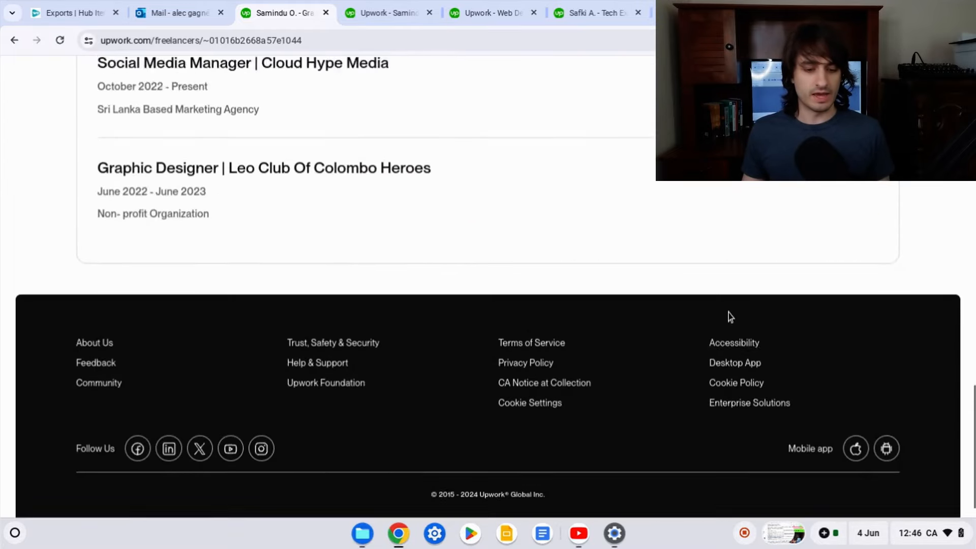
pyautogui.scroll(3)
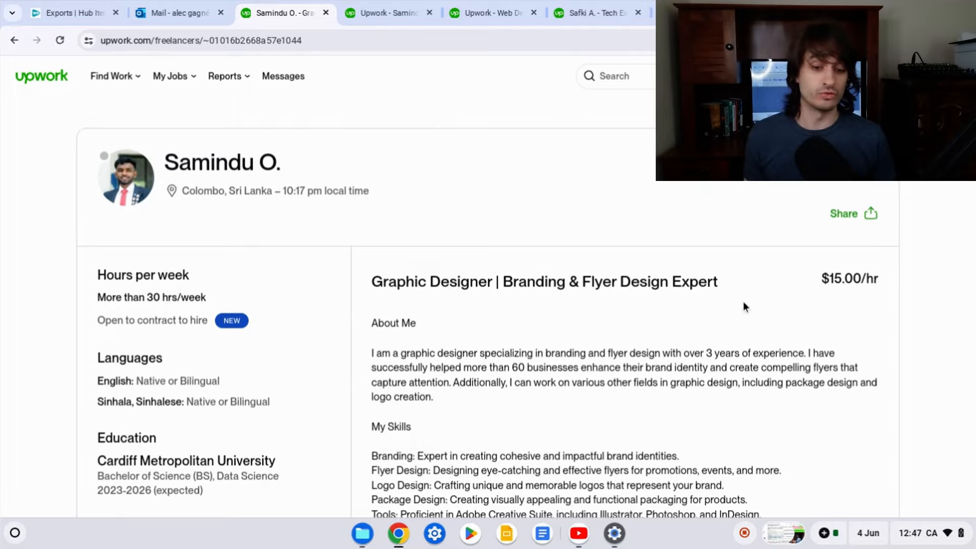
pyautogui.scroll(-3)
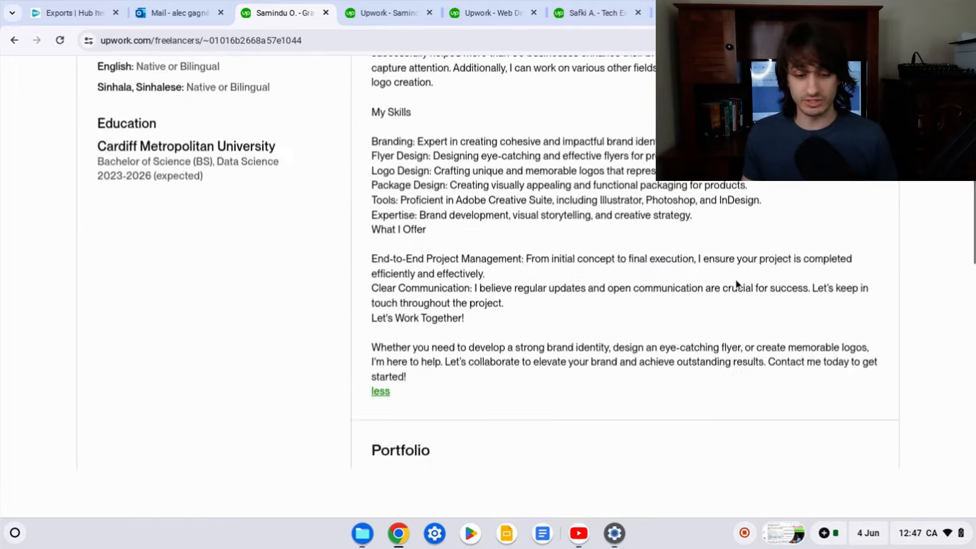
pyautogui.scroll(-3)
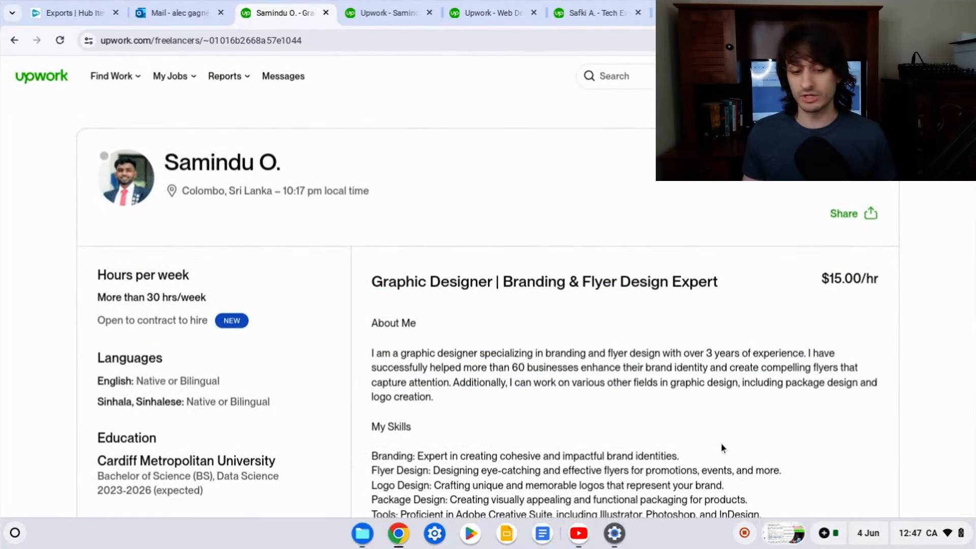
pyautogui.moveTo(717, 421)
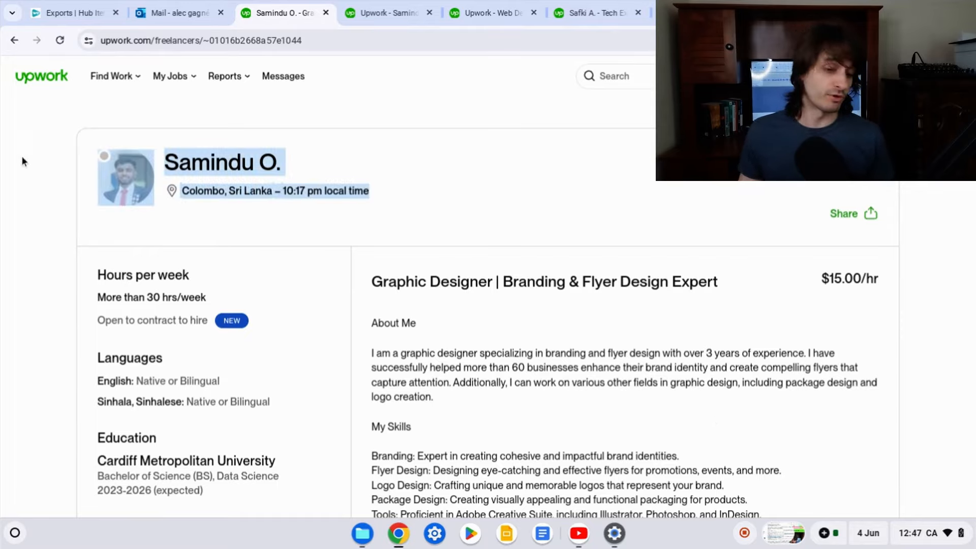
pyautogui.scroll(-3)
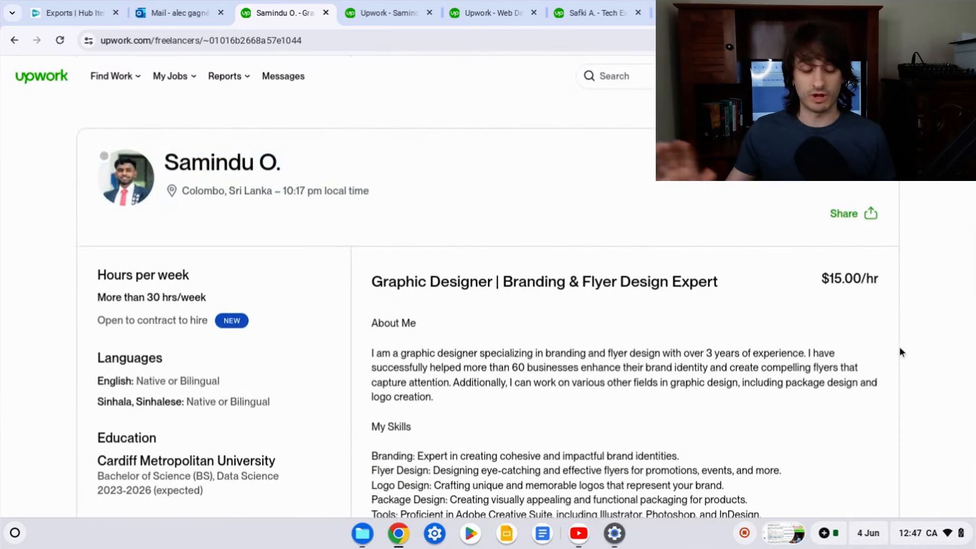
pyautogui.moveTo(217, 201)
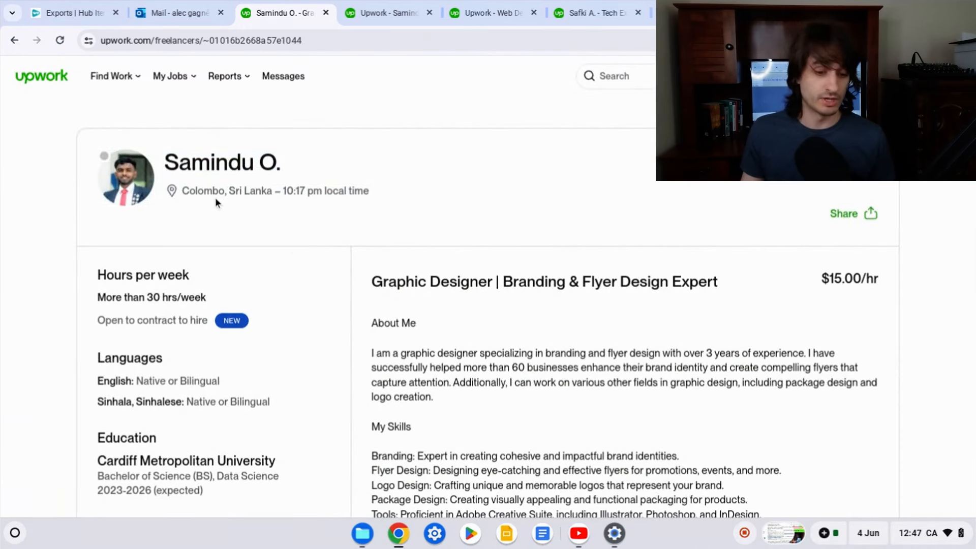